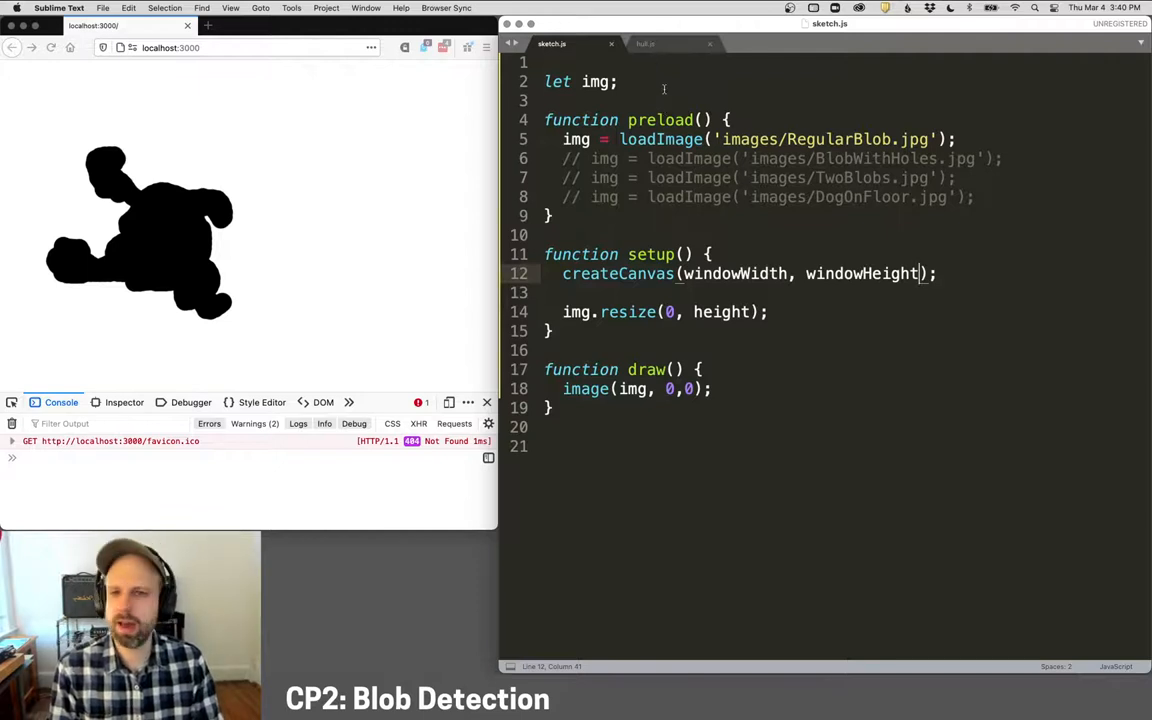
Step: Look through the hull.js file, then return to sketch.js
click(645, 43)
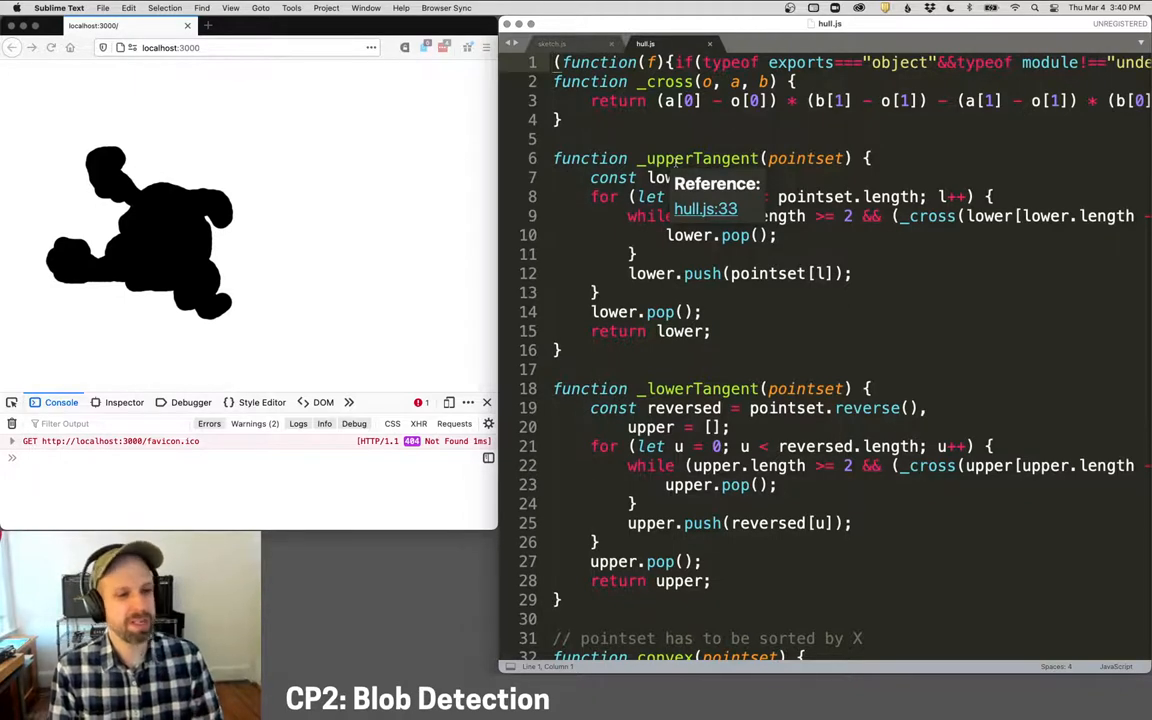
scroll(down, 3)
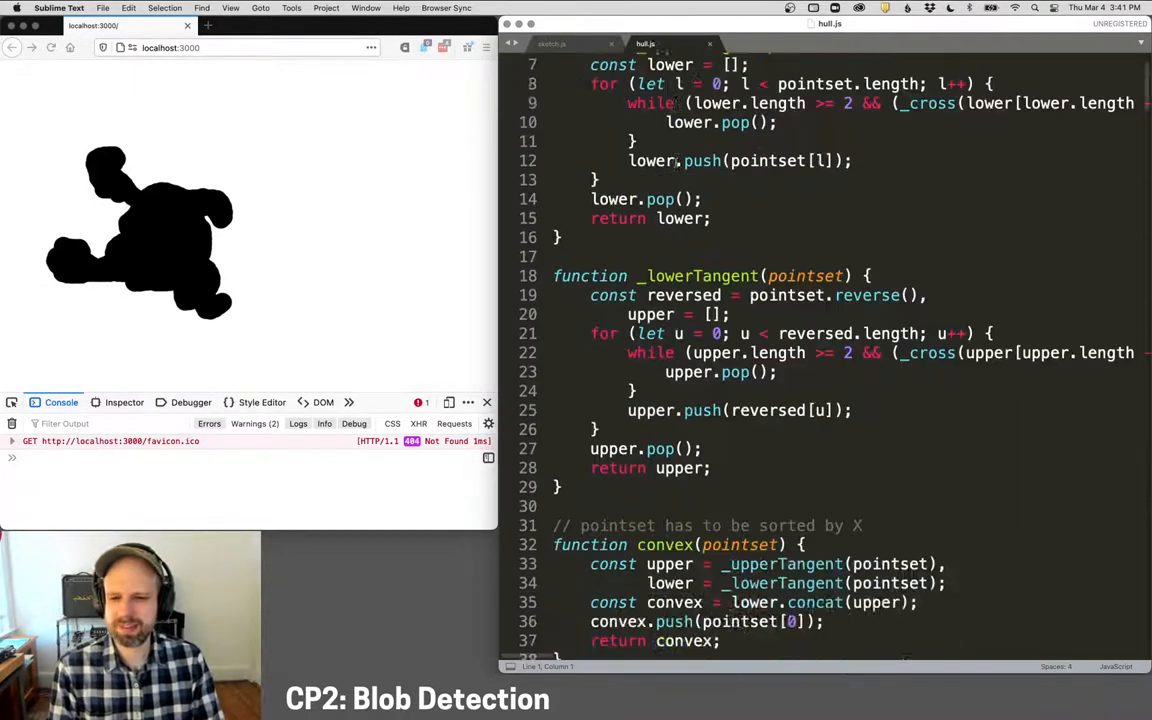
scroll(down, 3)
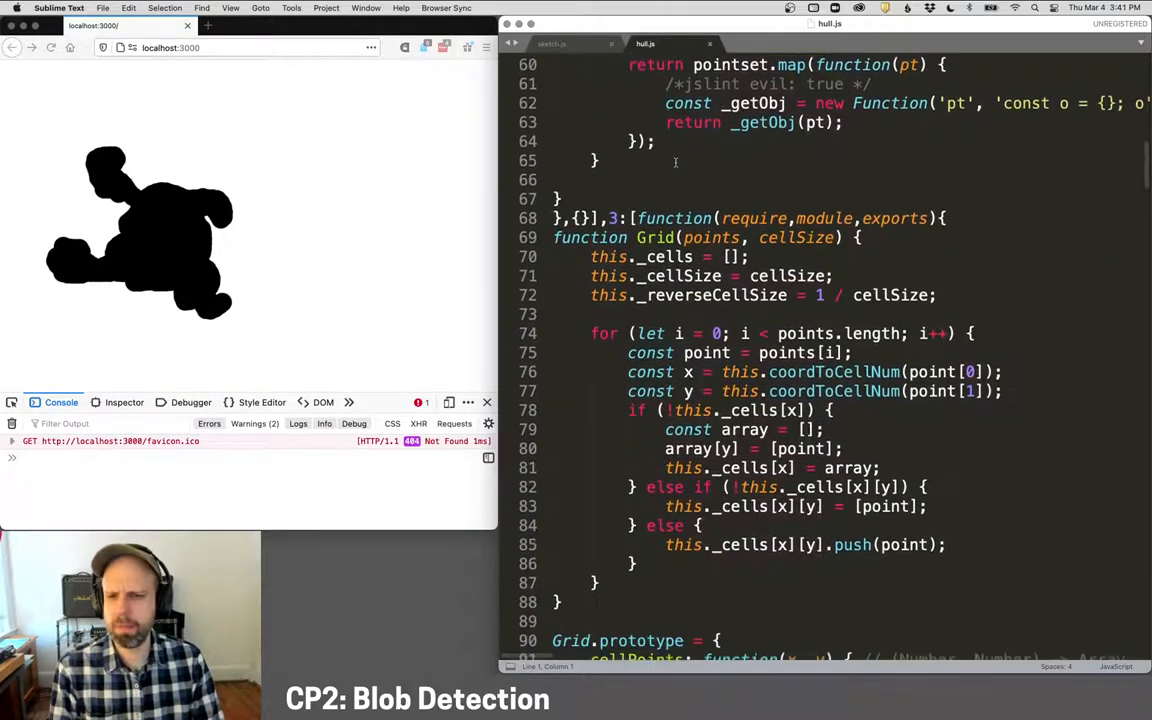
scroll(down, 3)
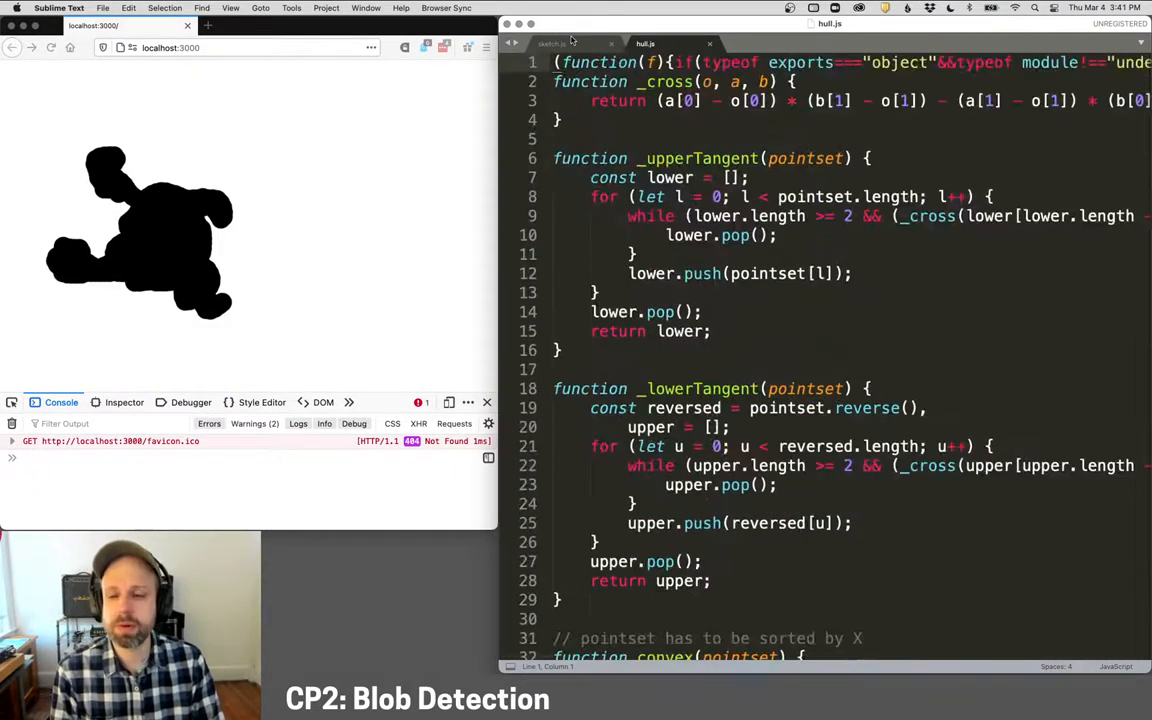
click(551, 43)
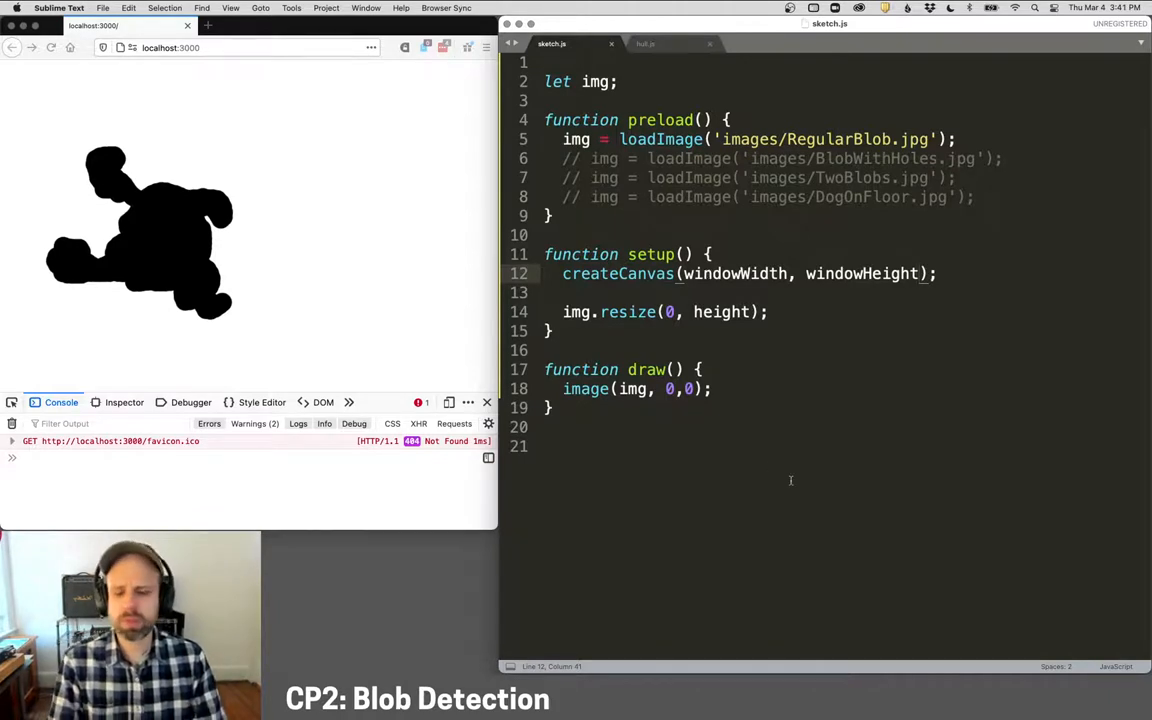
mouse_move(203, 309)
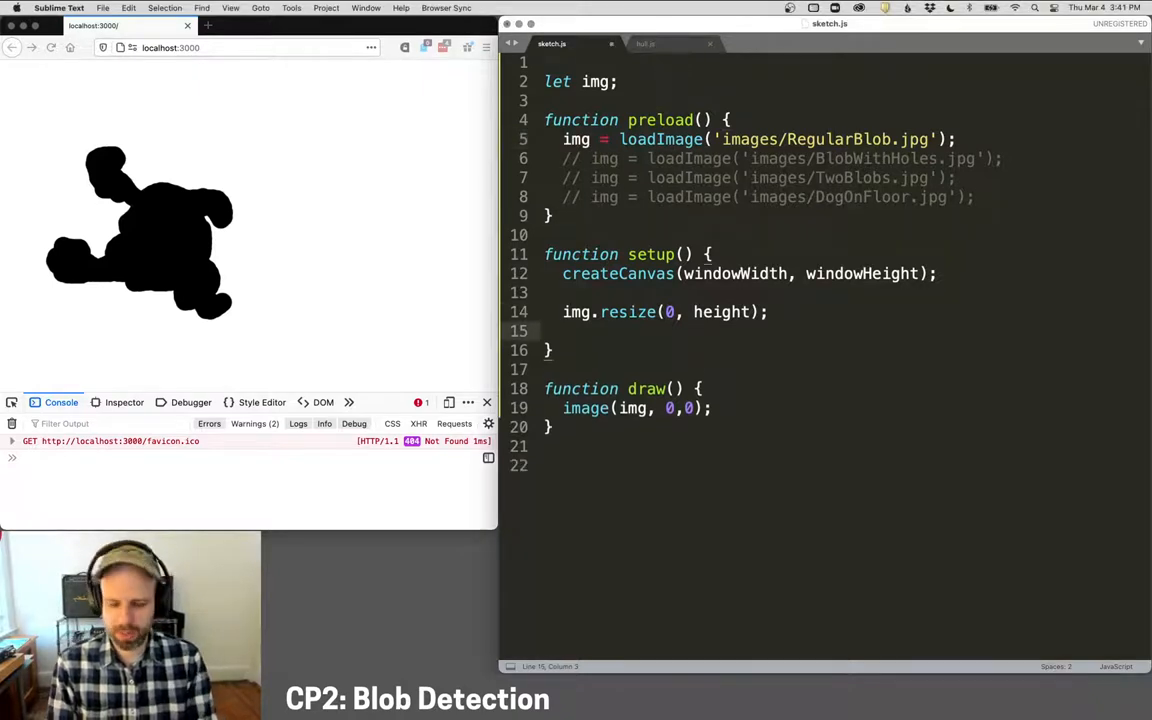
Step: Add noLoop(); at the end of setup() and a blank line in draw()
text(noLoop();)
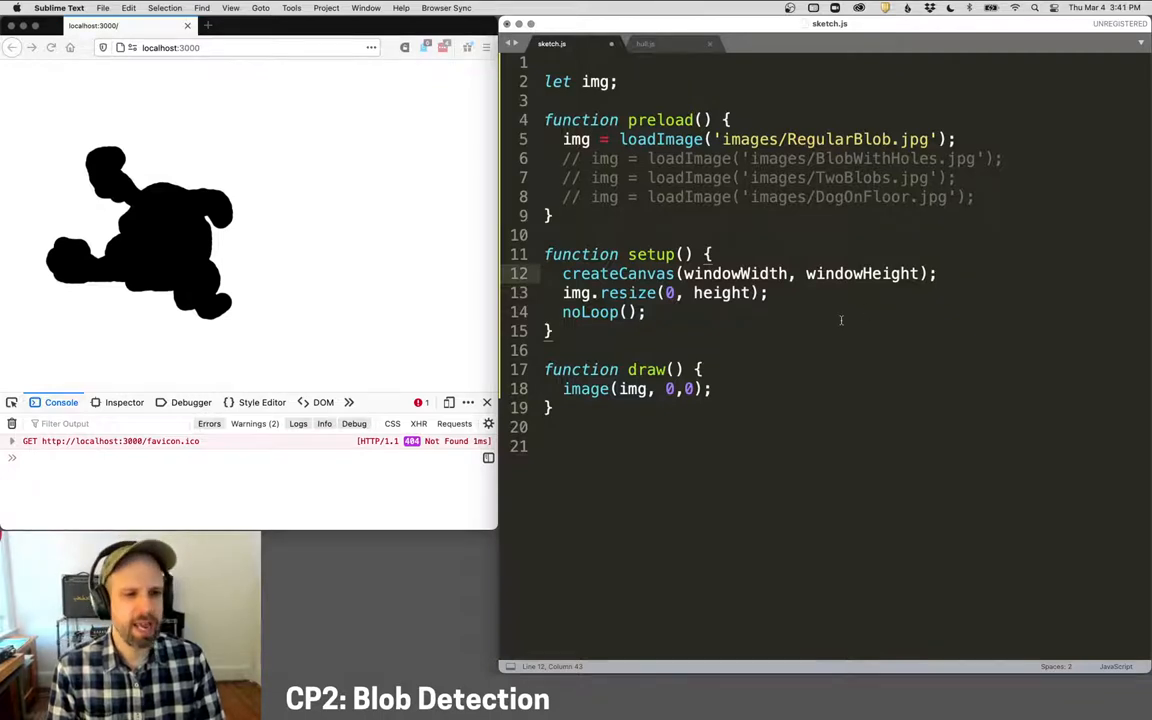
scroll(down, 3)
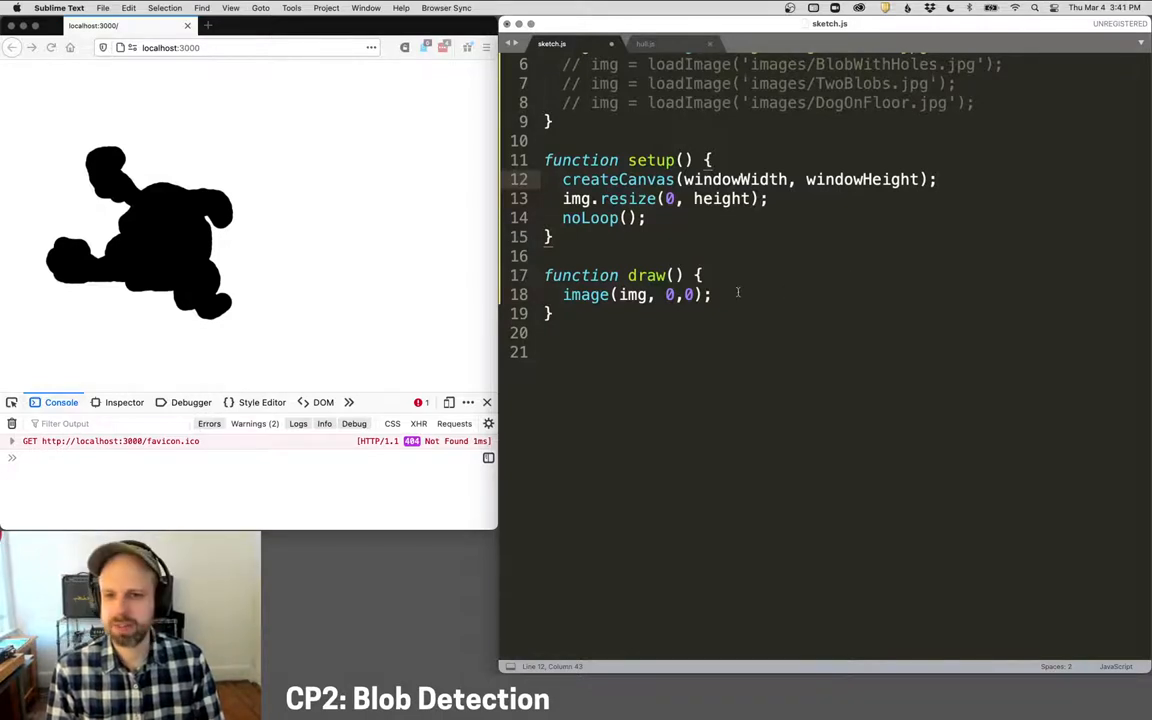
key(enter)
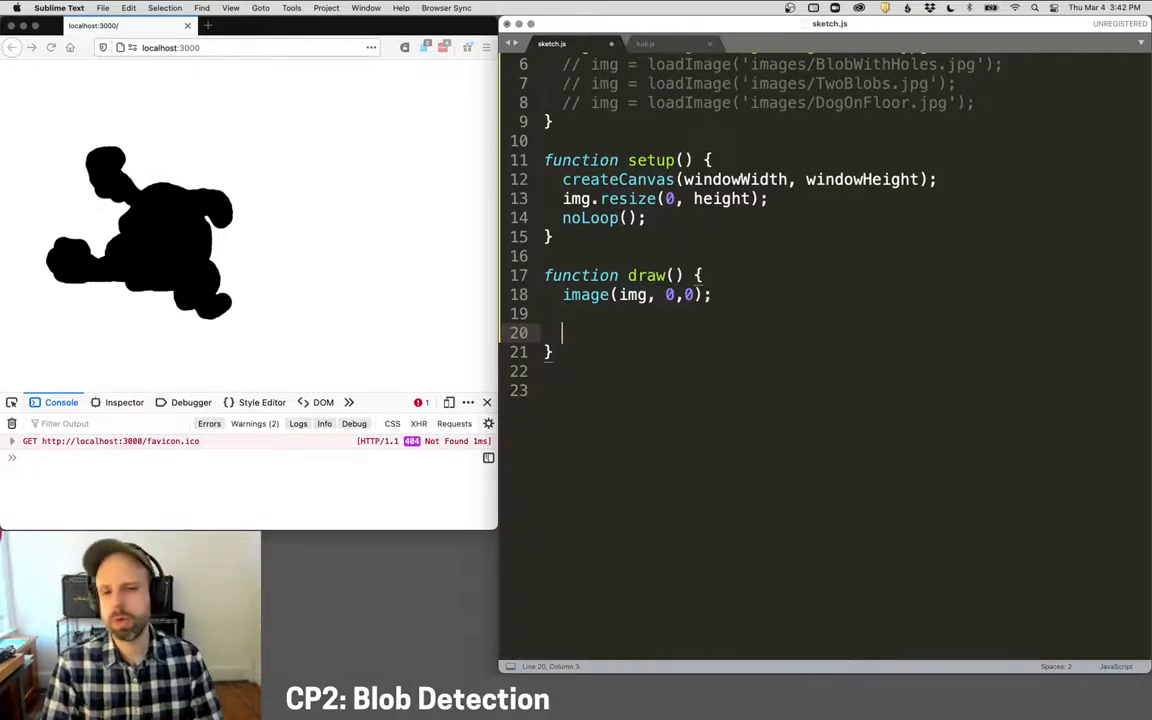
Step: In draw(), add filter(THRESHOLD, 0.7), filter(DILATE), and a commented-out filter(INVERT) line
text(filt)
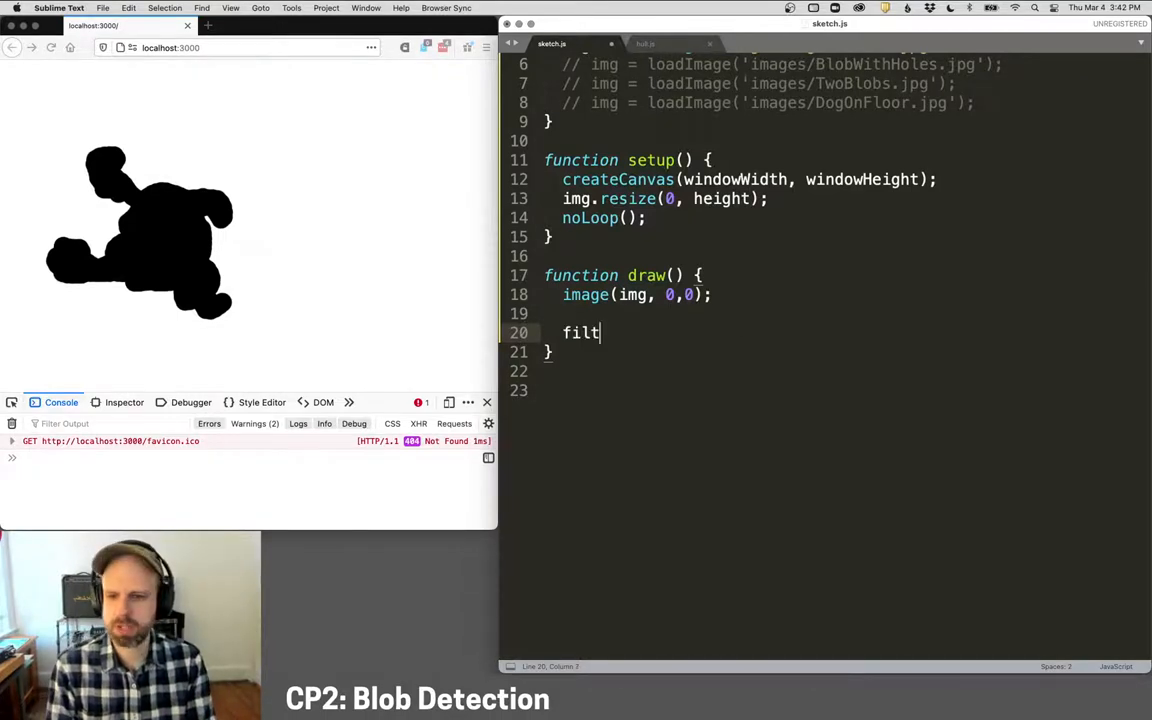
text(er(T)
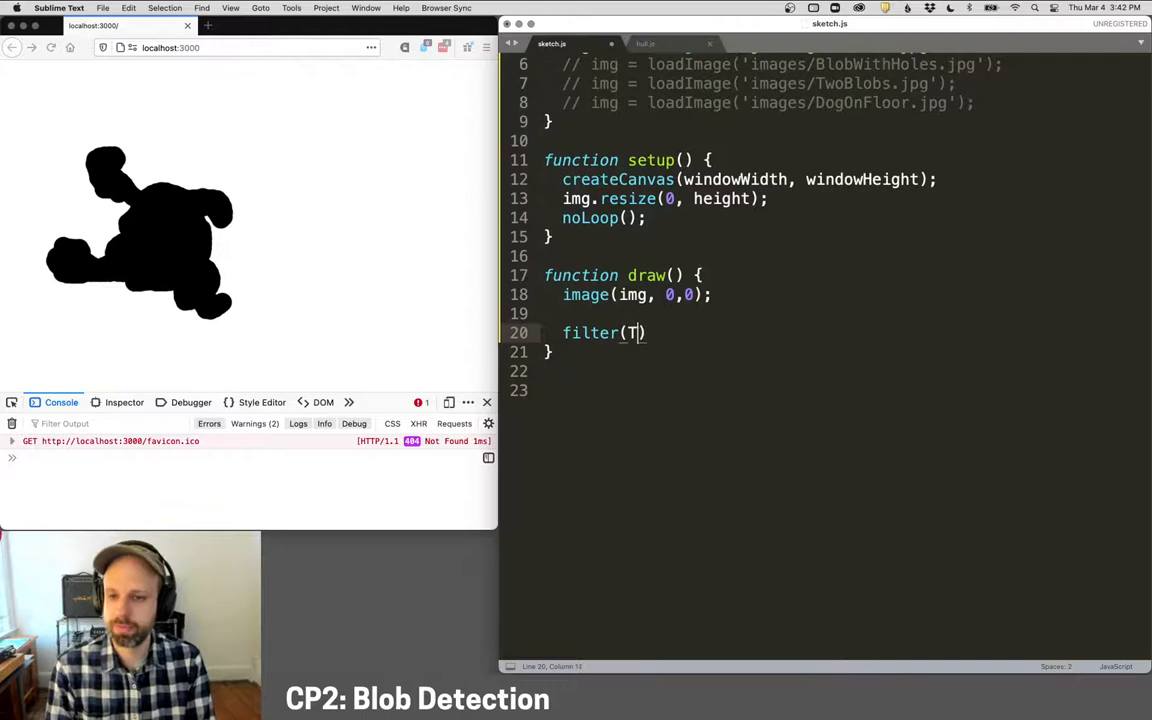
text(HRESHOLD, 0)
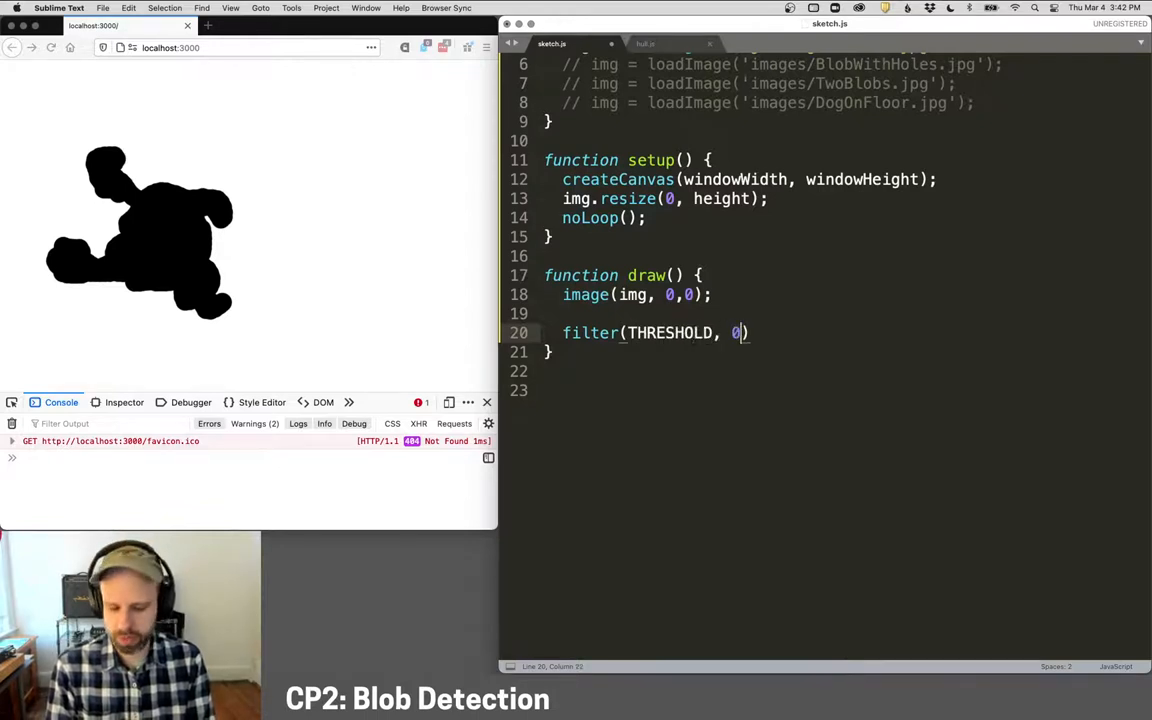
text(.7);)
text(filter)
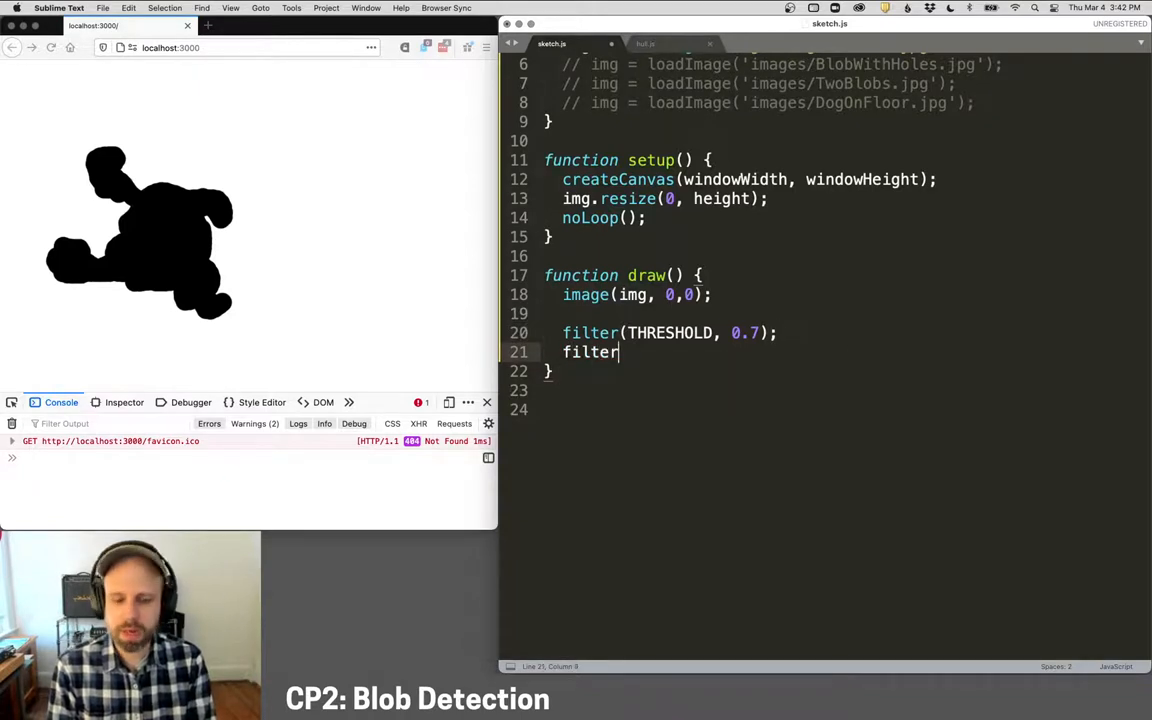
text((DILAT)
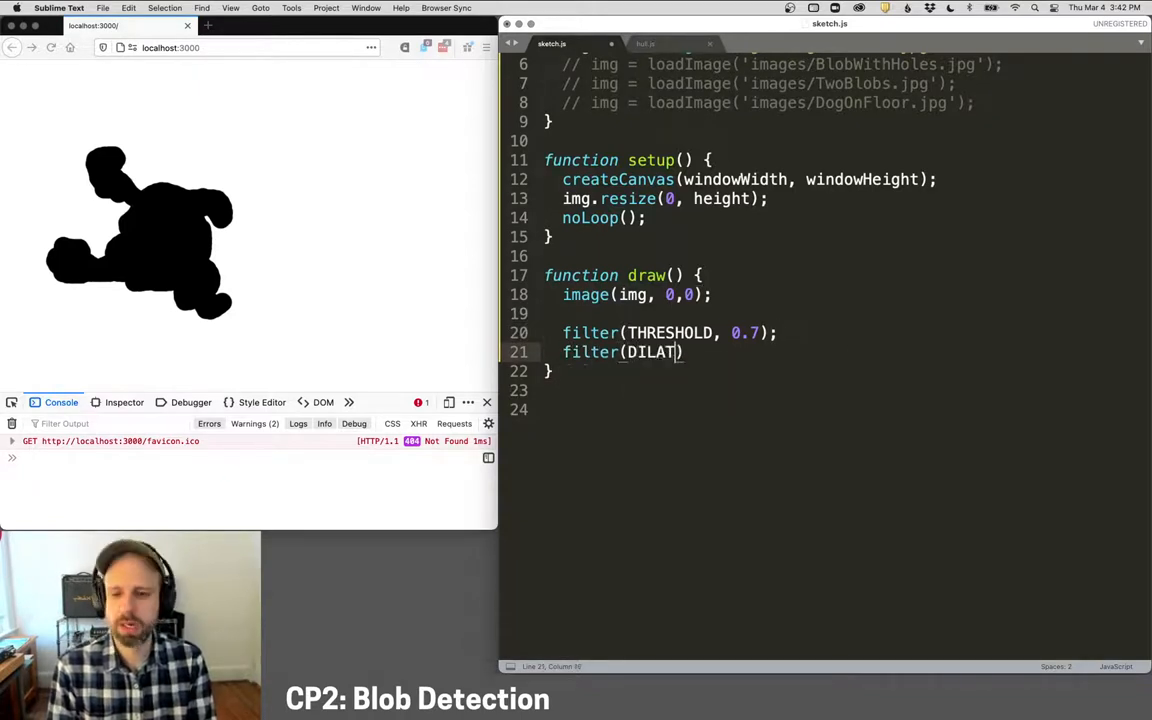
text();)
text(filter)
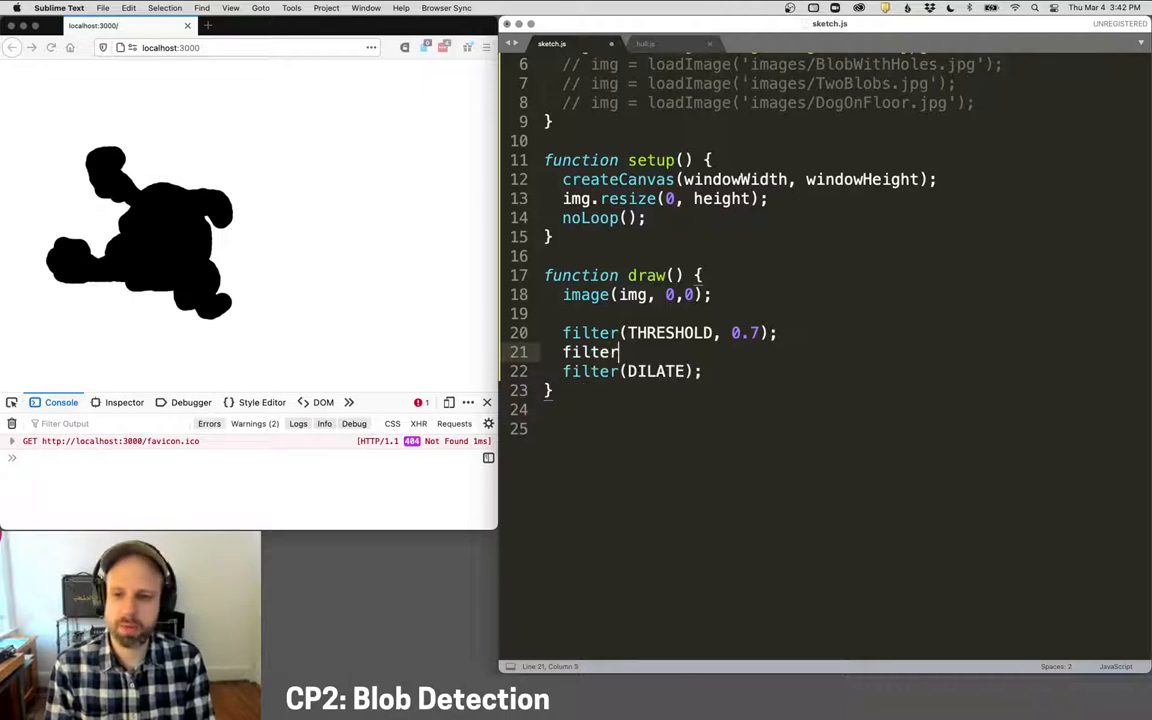
text((INVERT);)
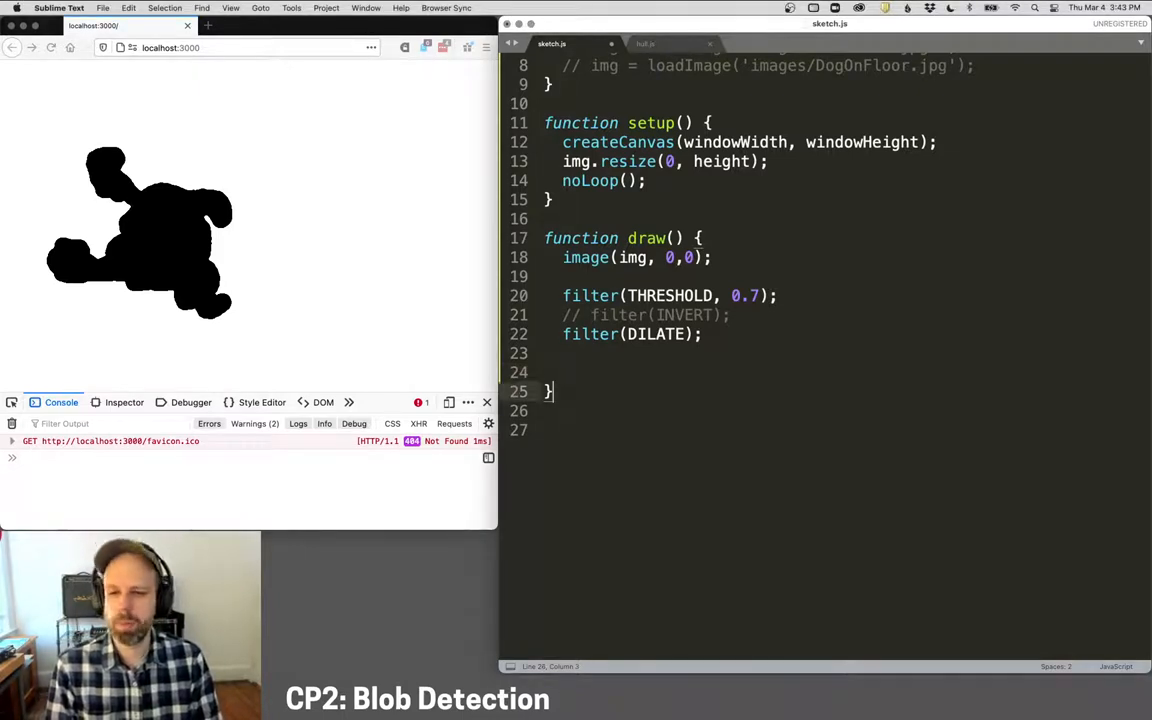
scroll(down, 3)
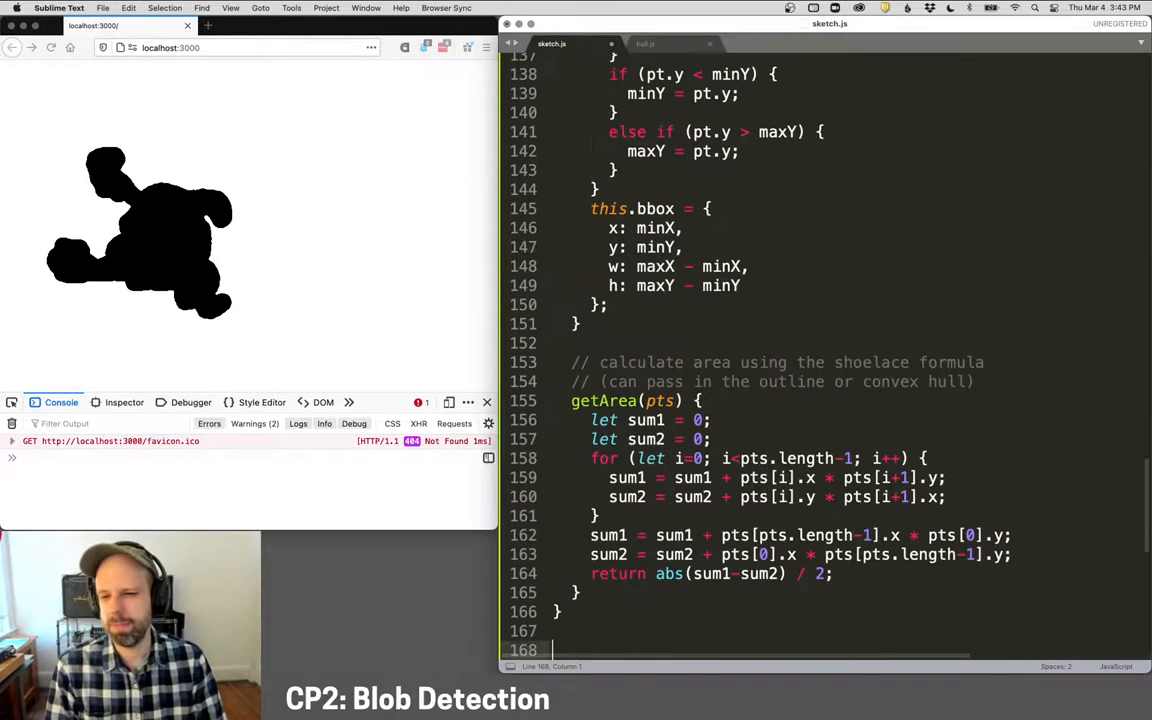
scroll(up, 3)
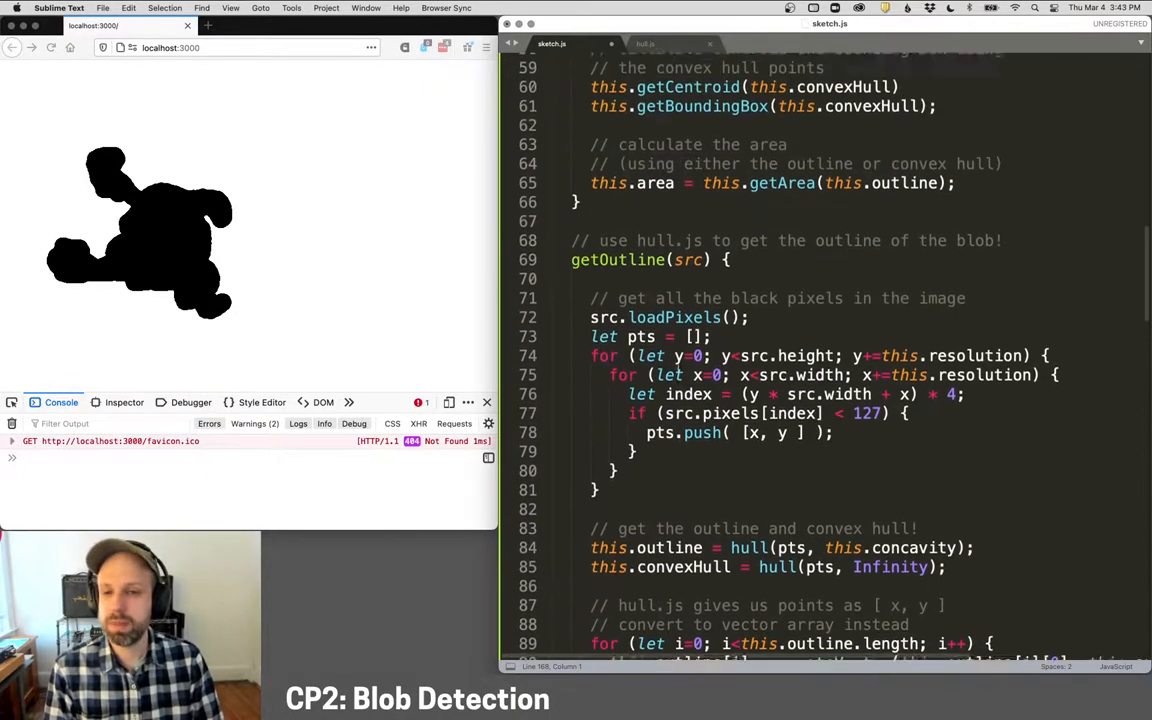
scroll(up, 3)
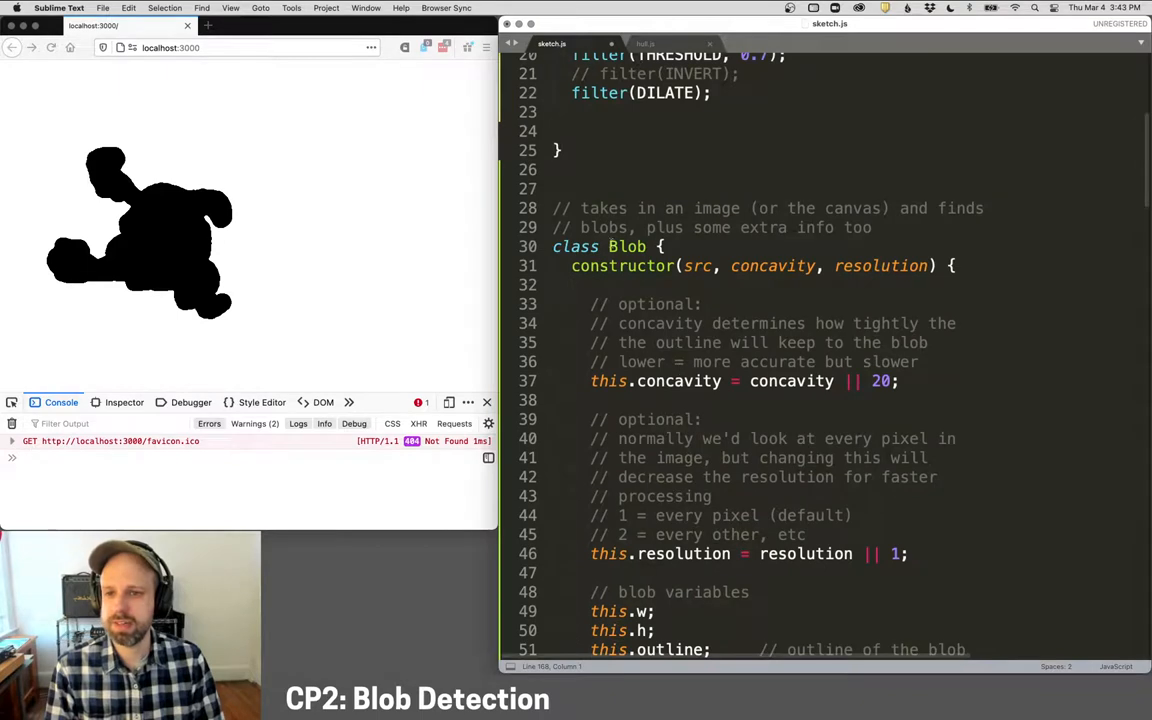
double_click(628, 247)
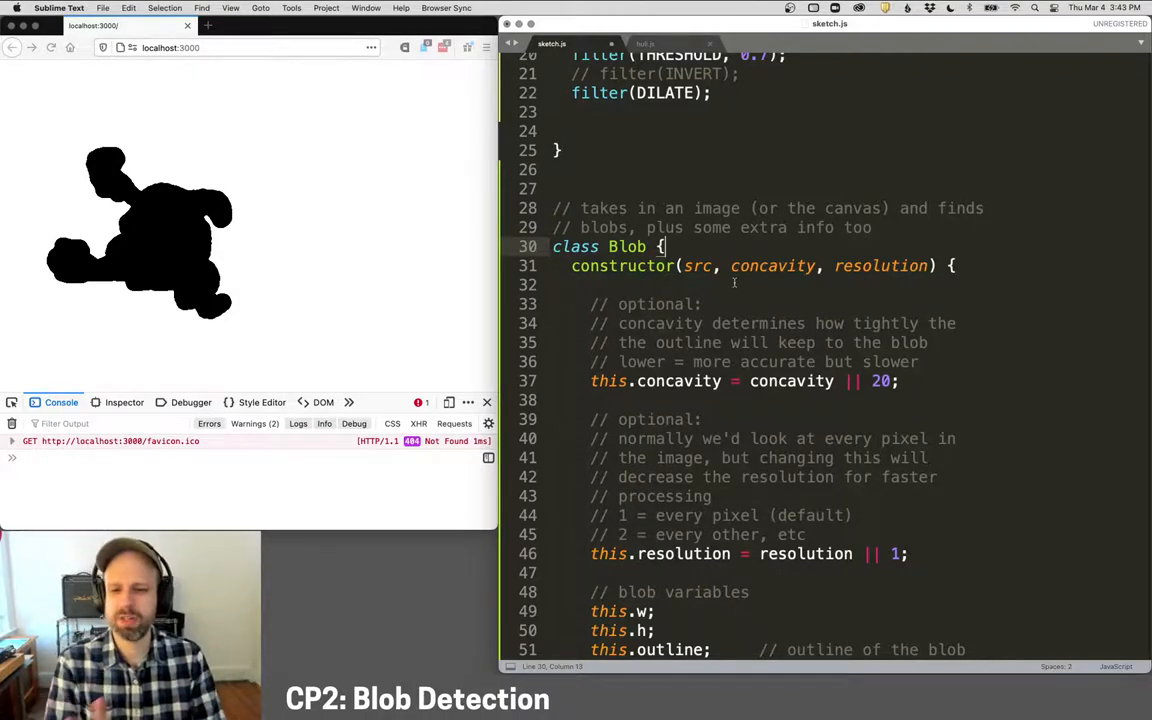
scroll(up, 3)
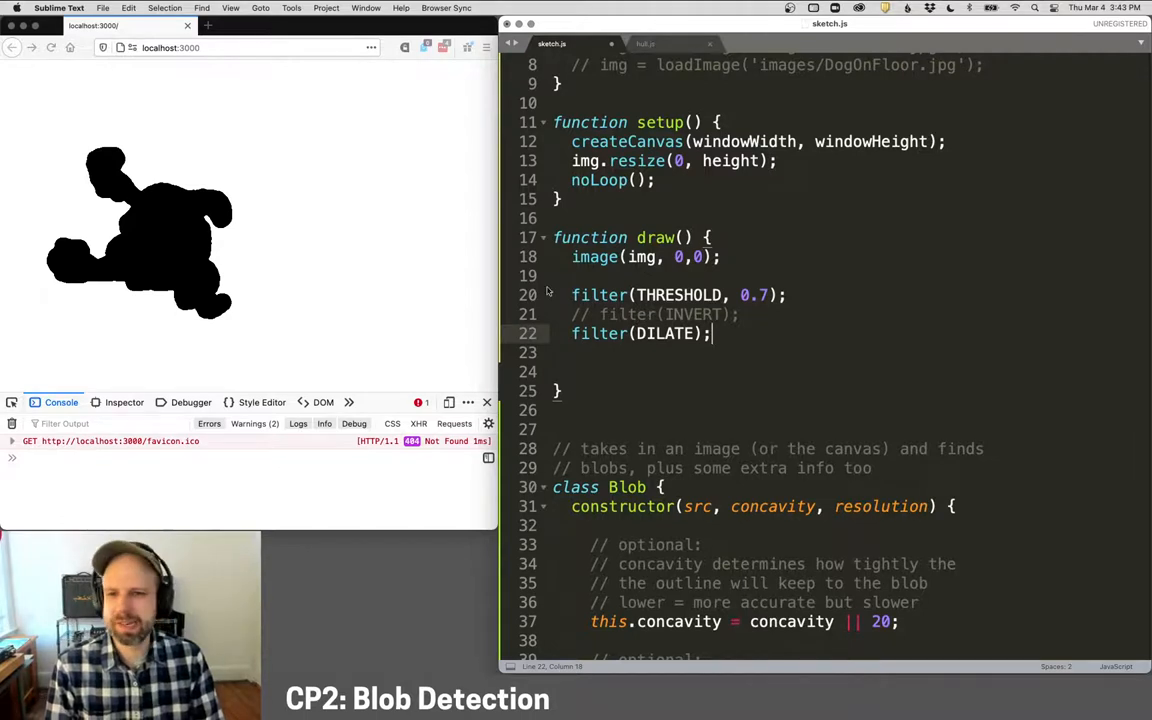
Step: Create let blob = new Blob(this, 20), log it, and expand the logged object
key(Return)
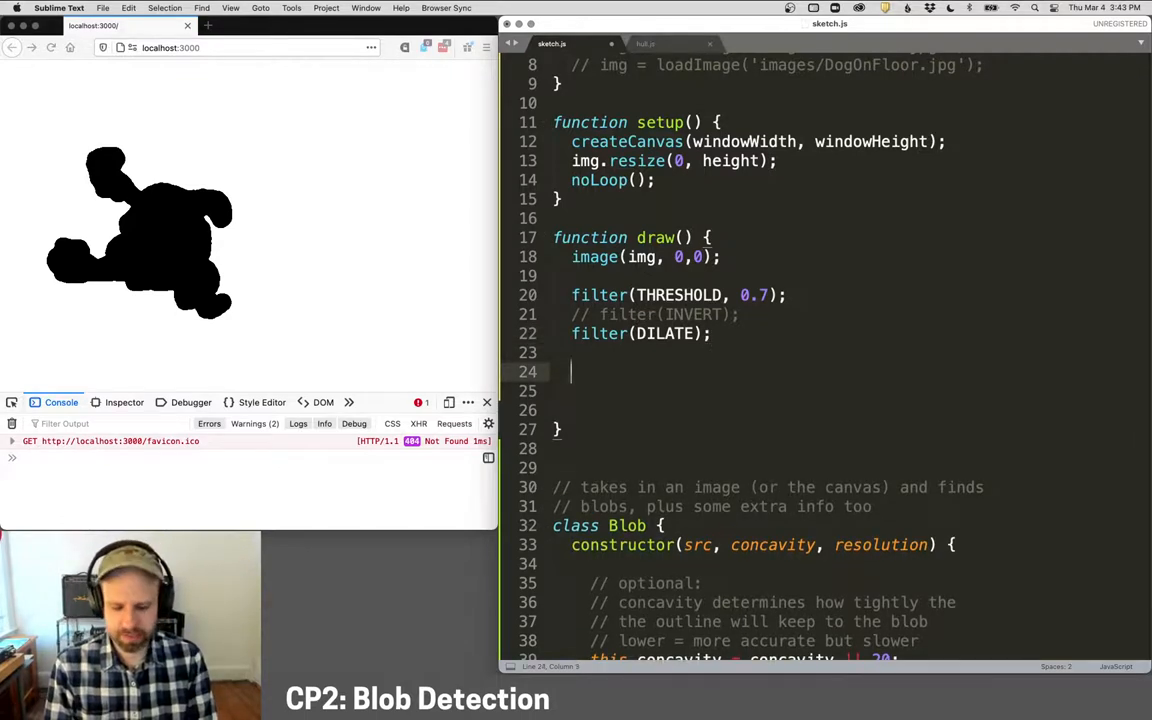
text(let blob =)
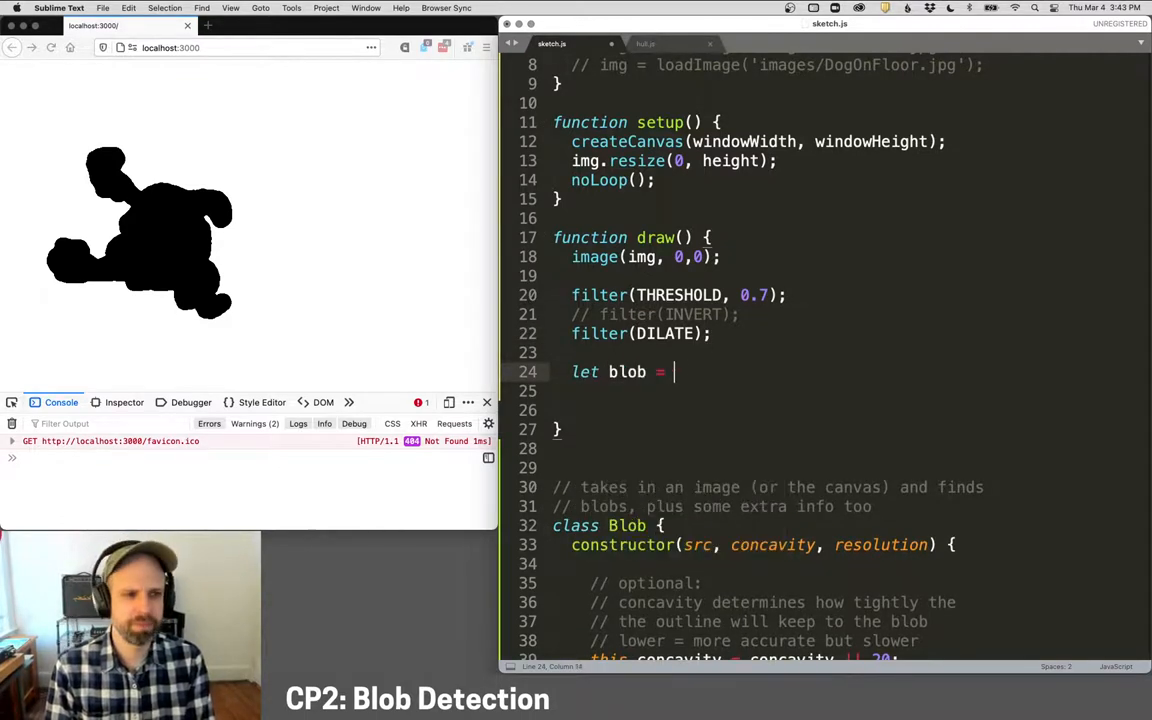
text(new Blob())
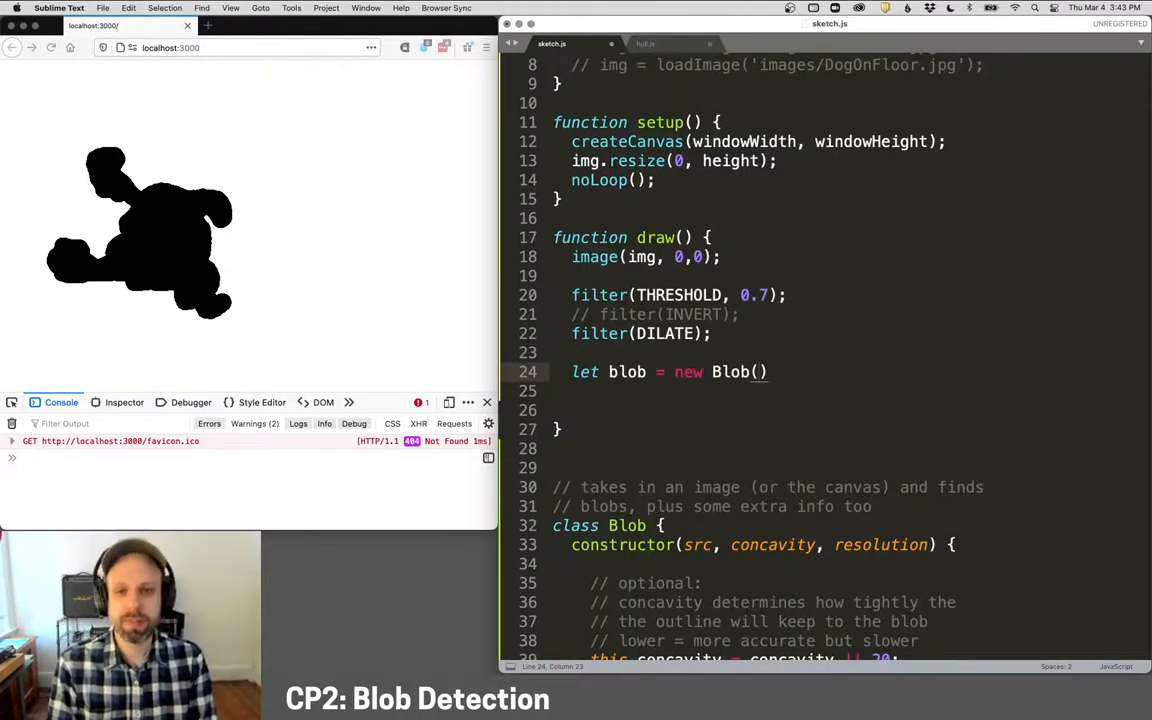
text(this,)
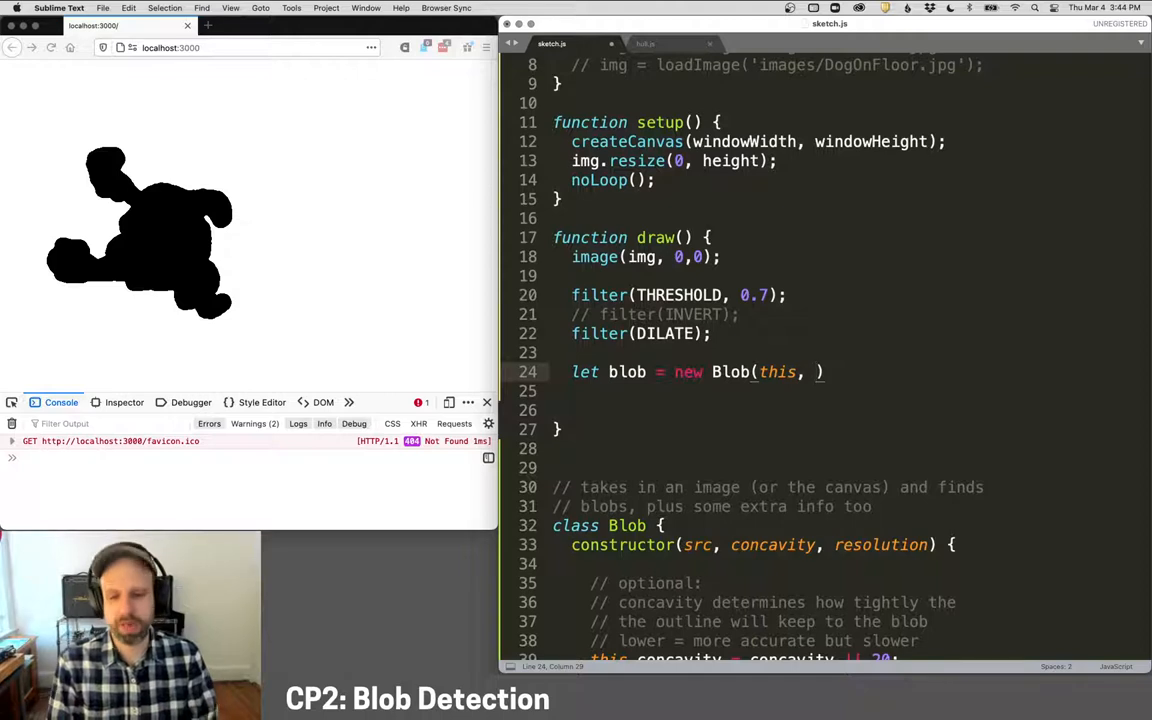
text(20)
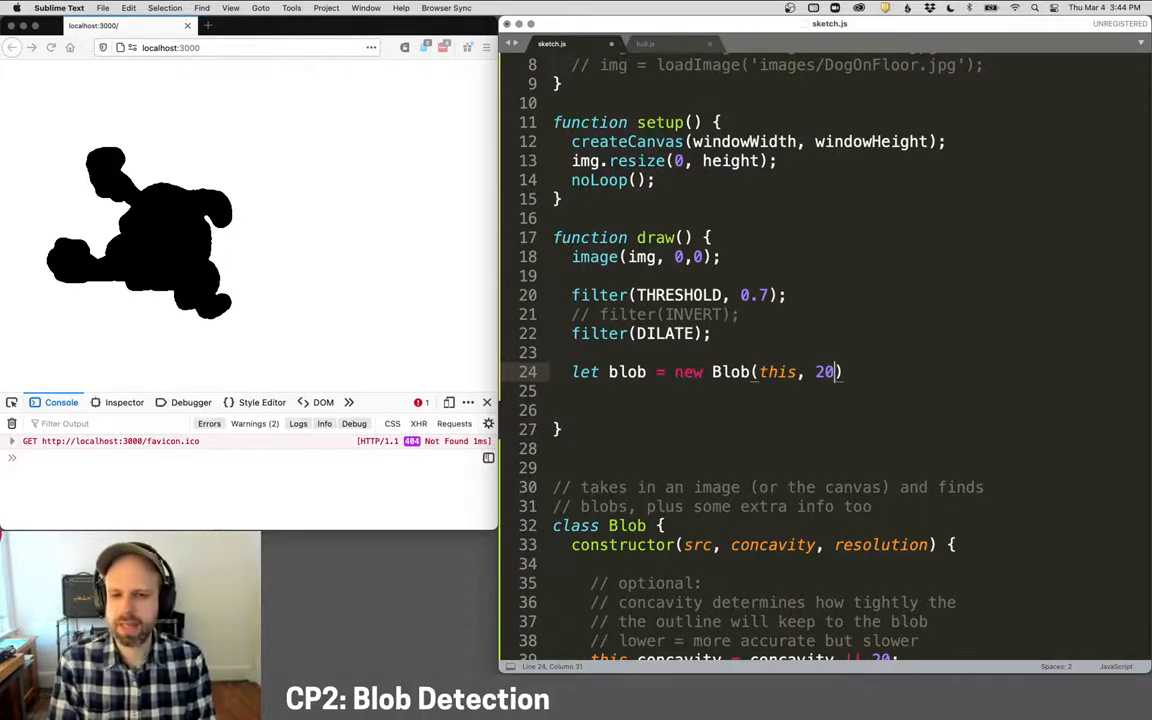
text(;)
click(846, 390)
text(consol)
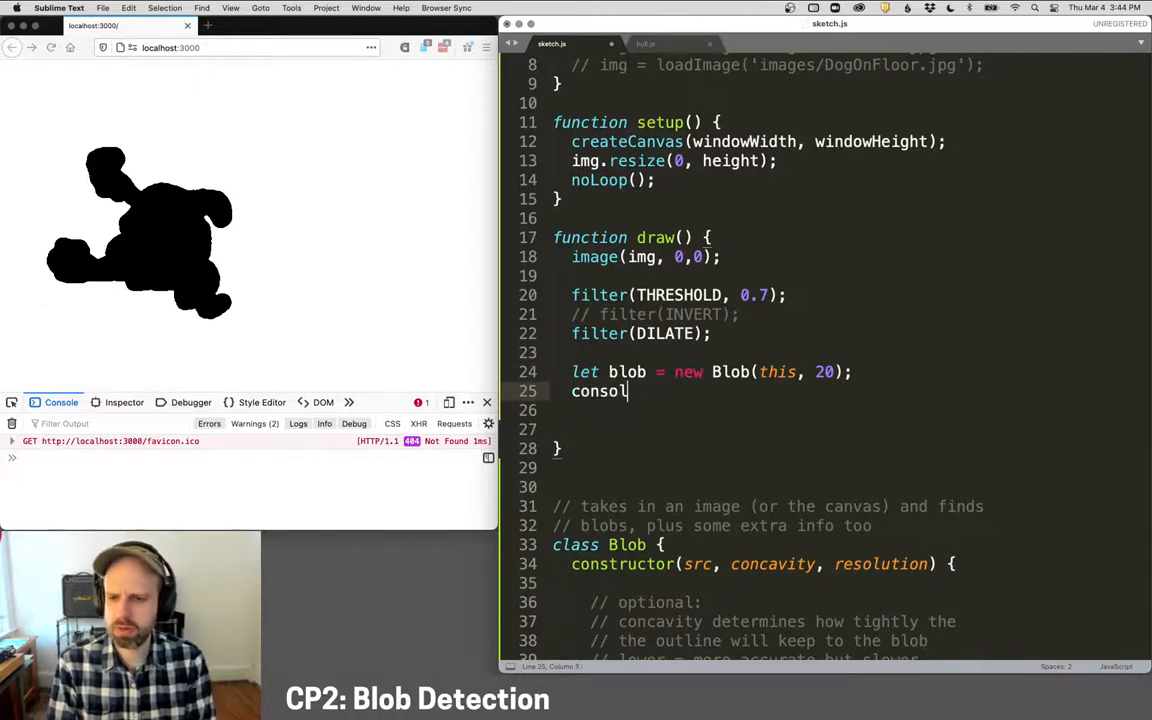
text(e.log(blob);)
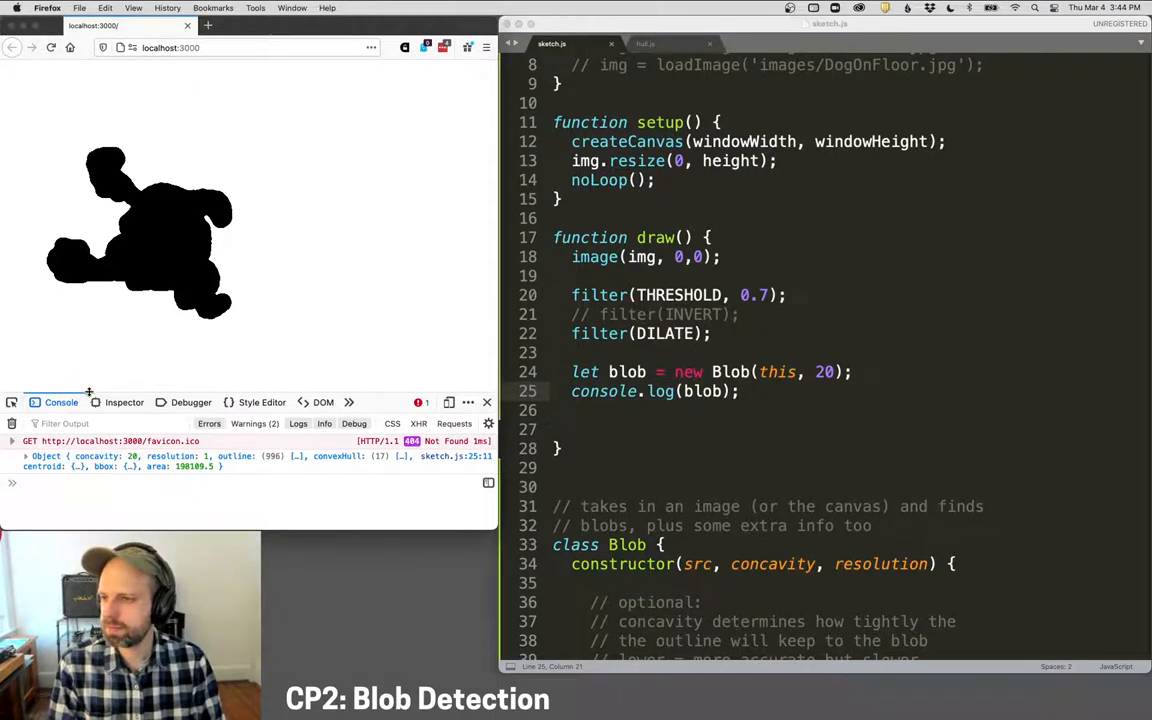
click(27, 456)
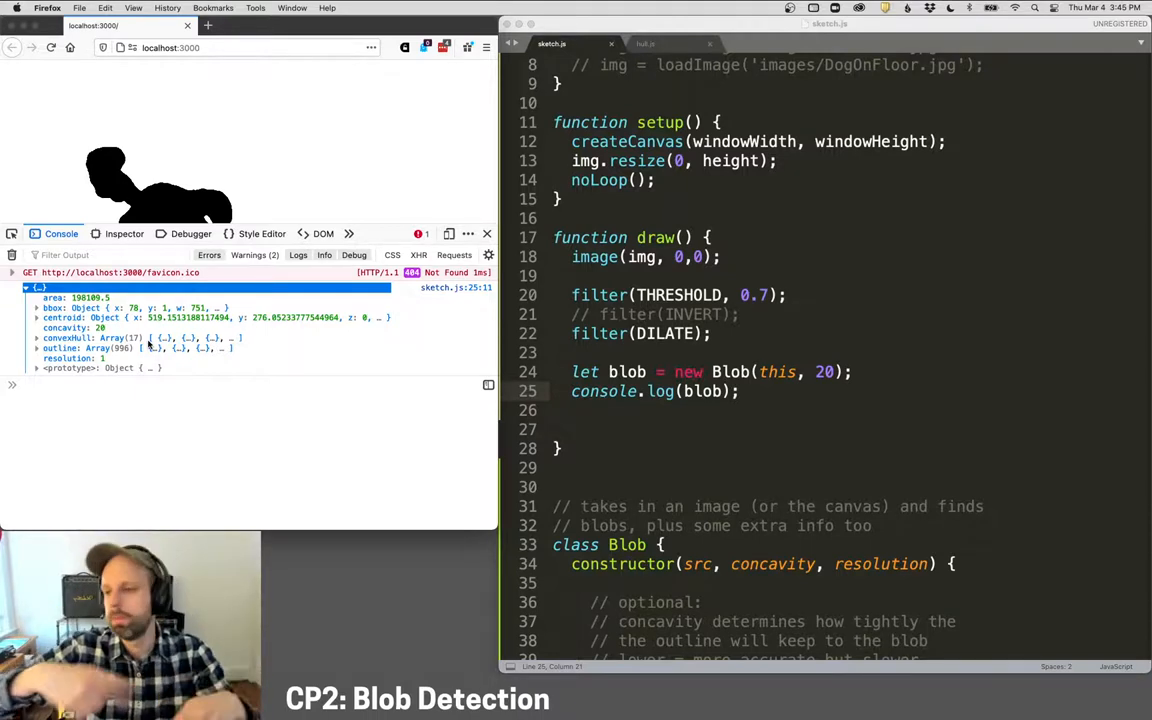
mouse_move(105, 224)
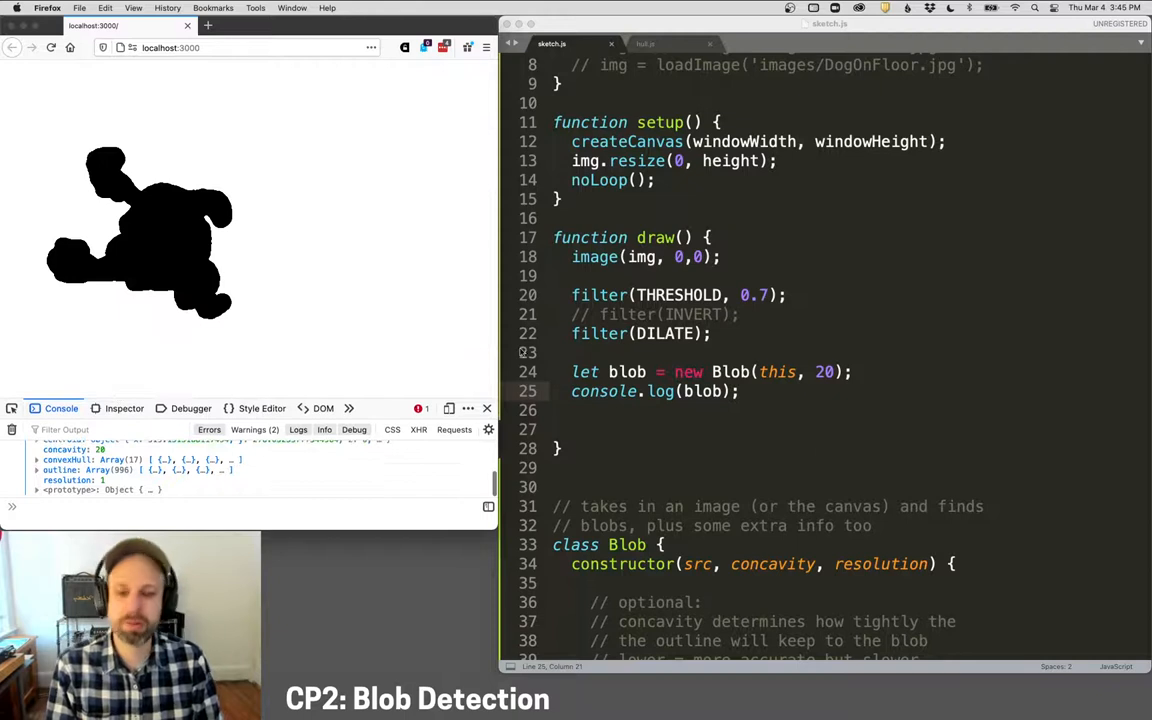
Step: Draw blob.outline as an unfilled shape with orange stroke (255,150,0) of weight 3
scroll(down, 3)
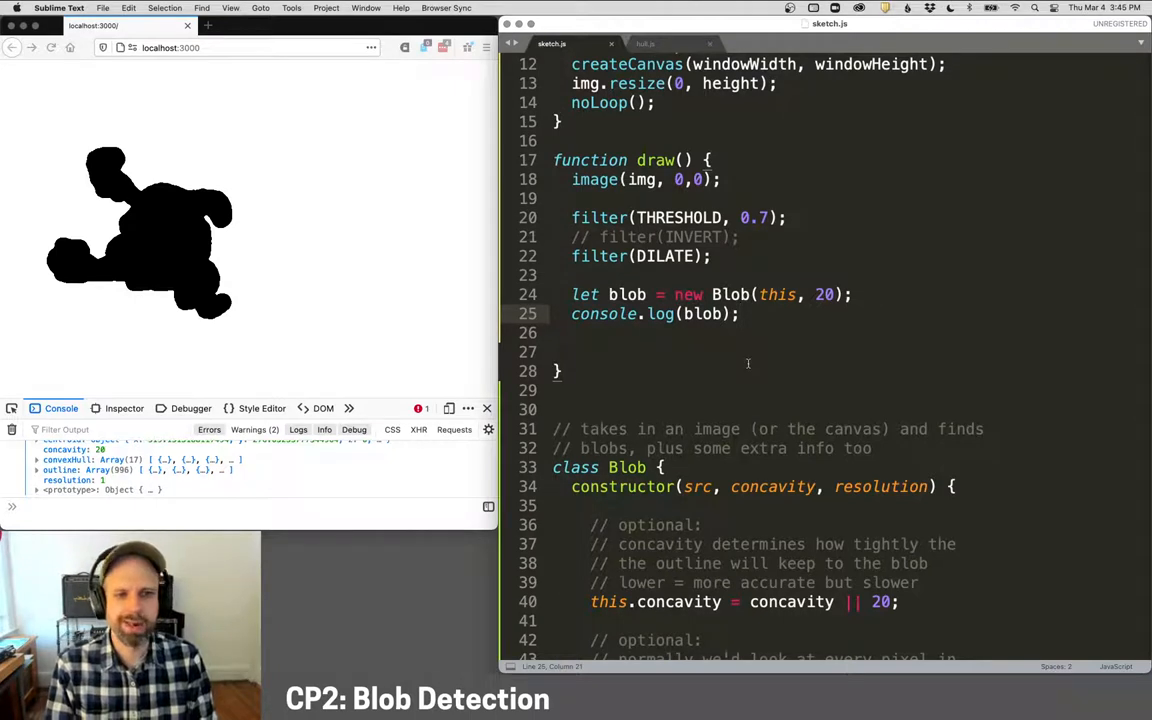
text(image())
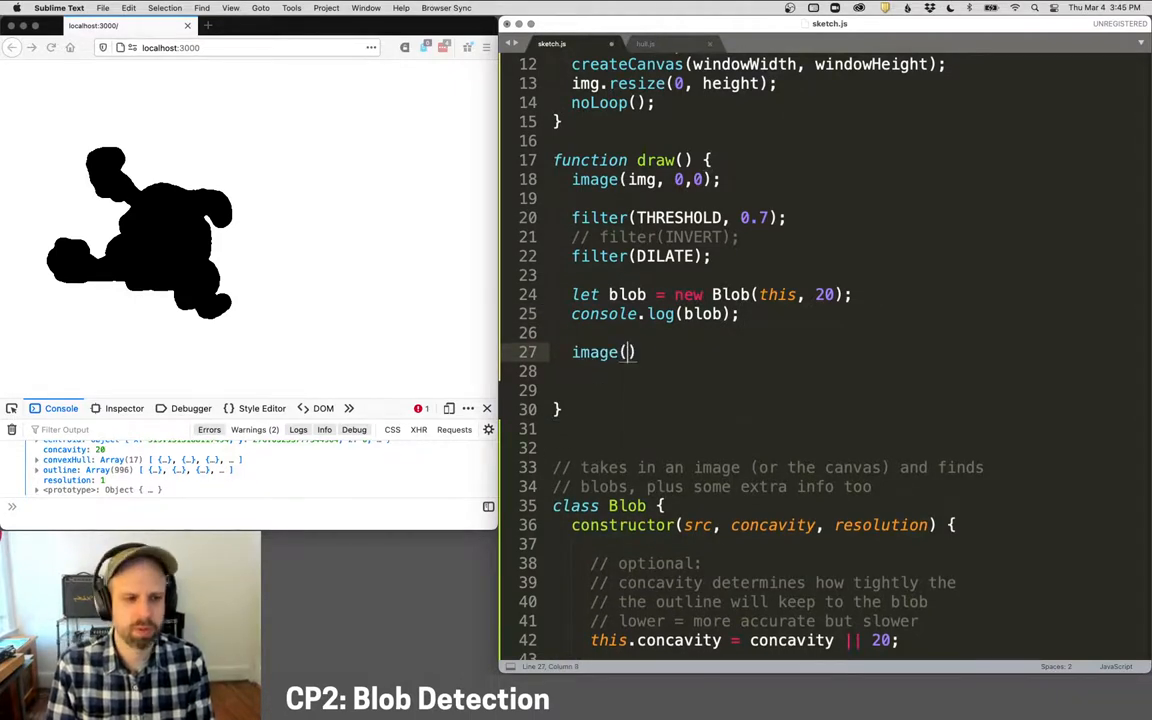
key(backspace)
text(stroke(255,150,0);)
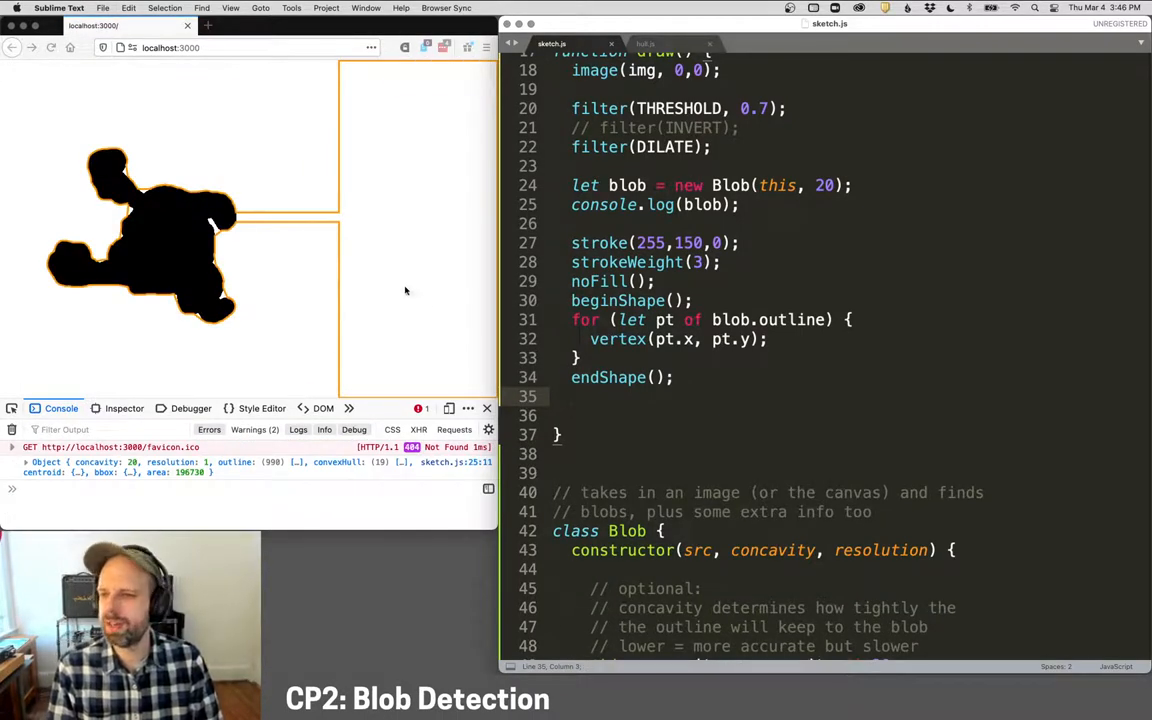
mouse_move(430, 283)
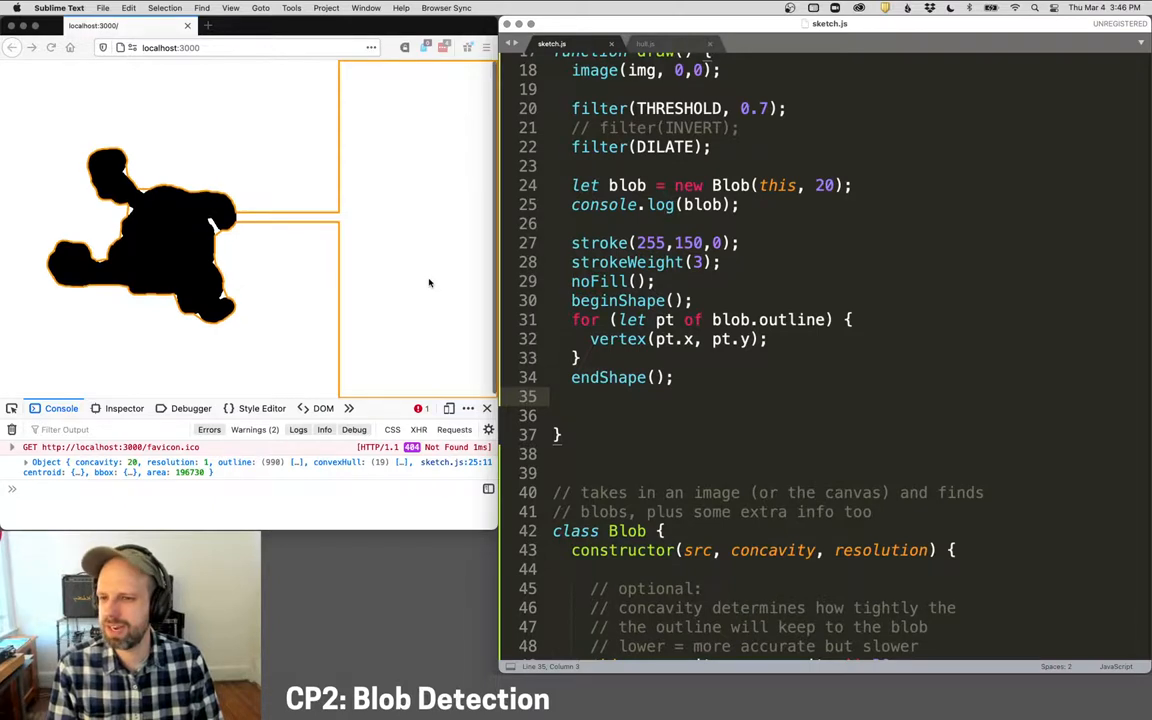
scroll(up, 3)
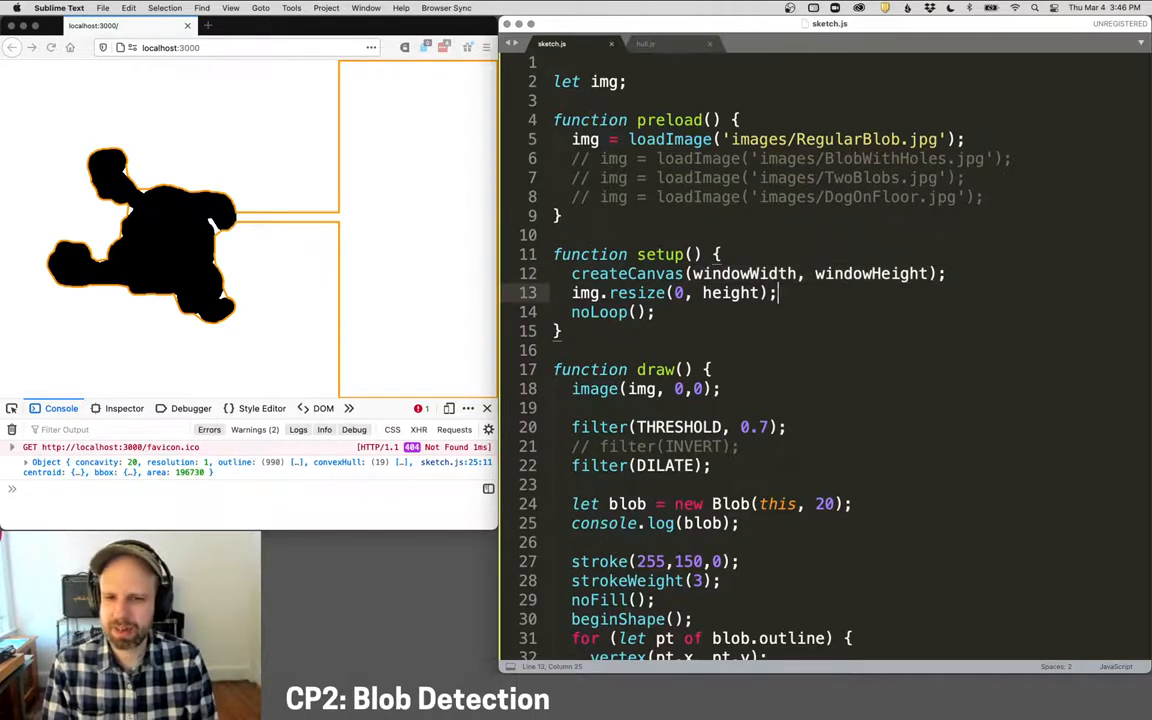
Step: Delete the img.resize line, size createCanvas to img.width and img.height, and save
key(Backspace)
text(1)
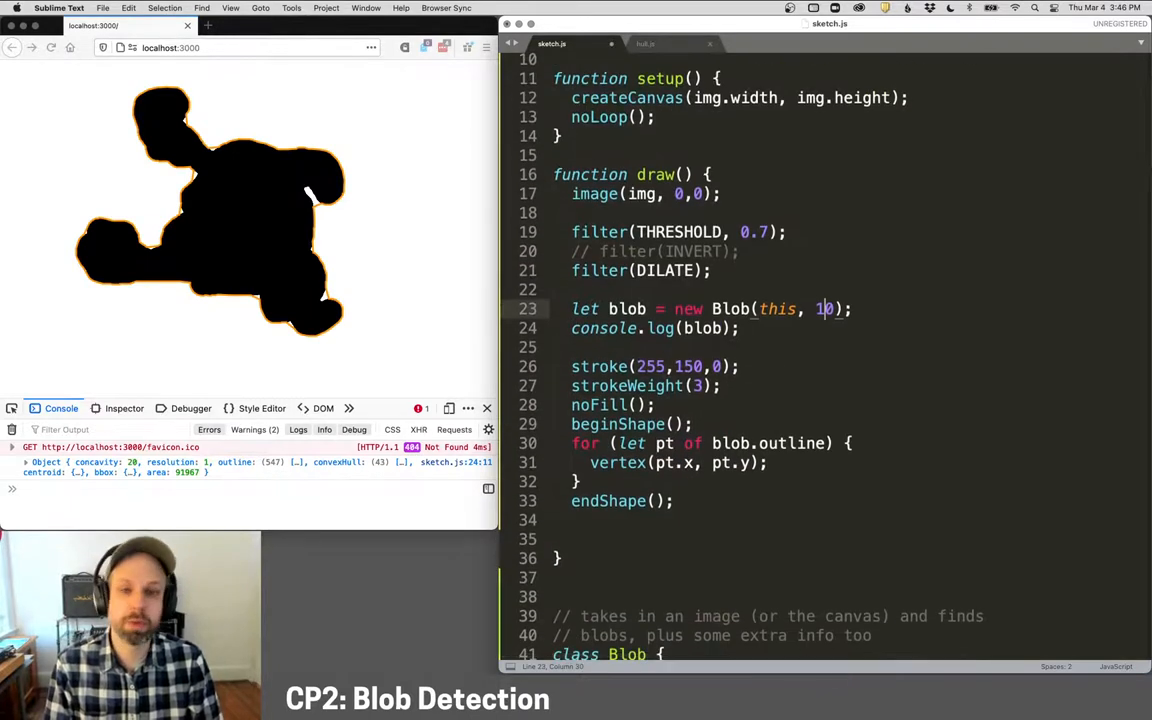
key(cmd+s)
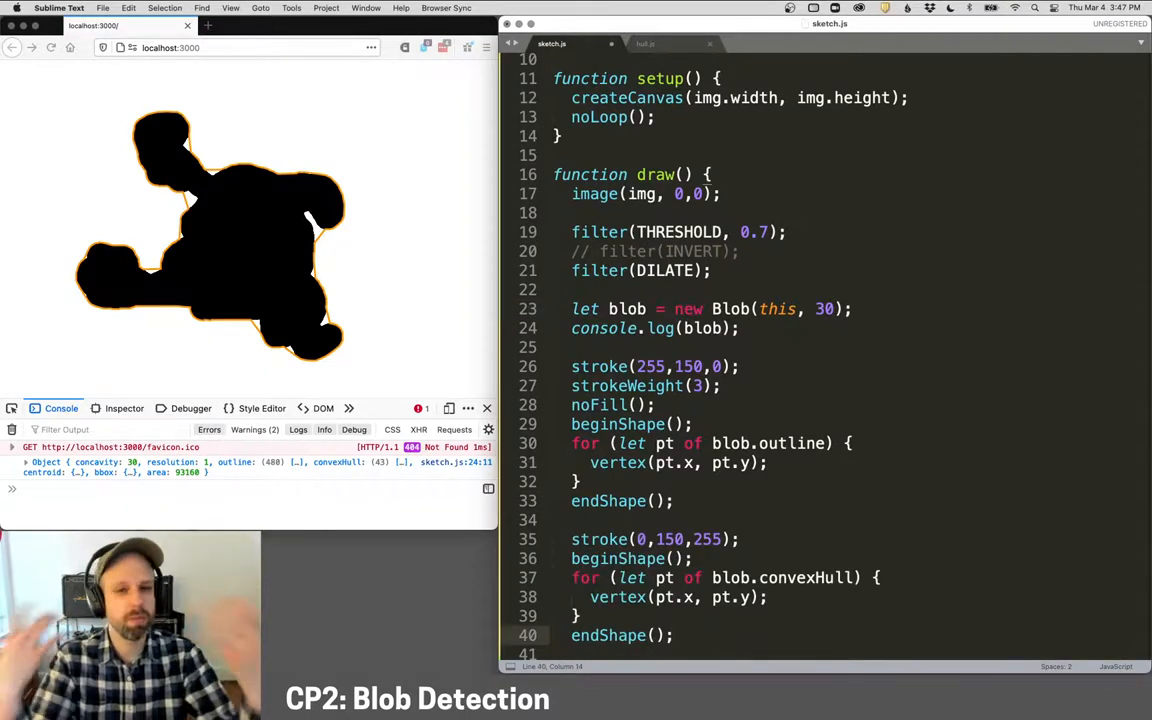
Step: Add a blue convex hull shape, a teal blob.bbox rectangle, and a filled centroid circle
scroll(down, 3)
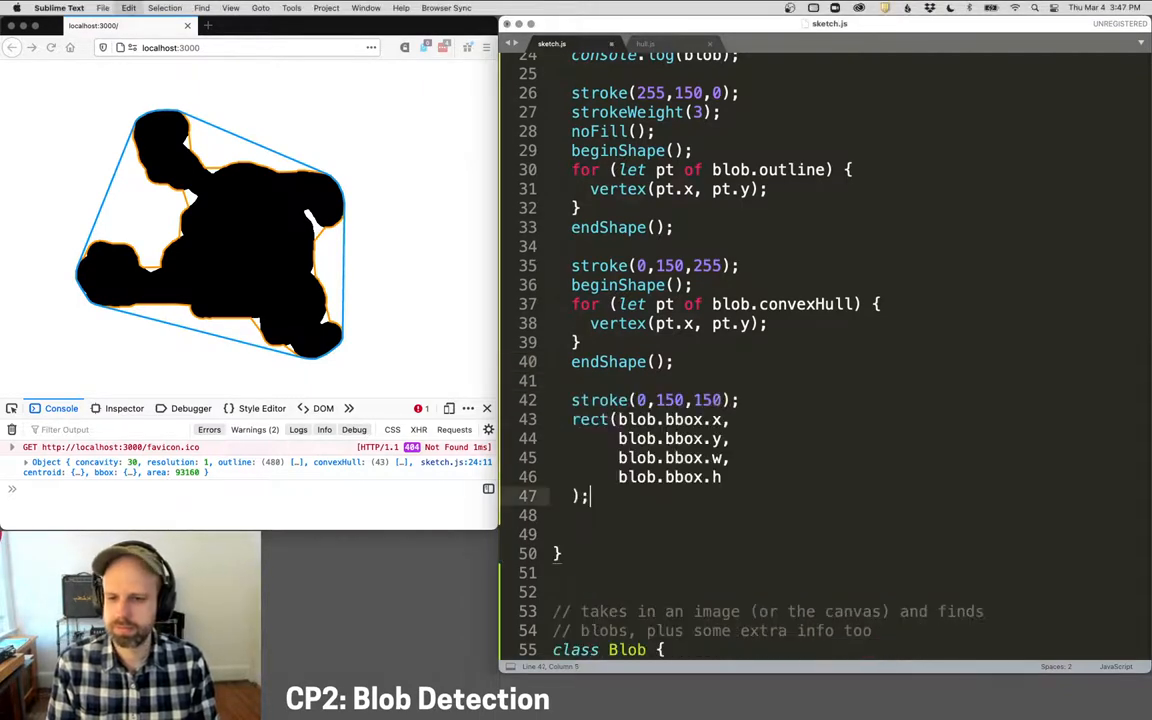
scroll(down, 3)
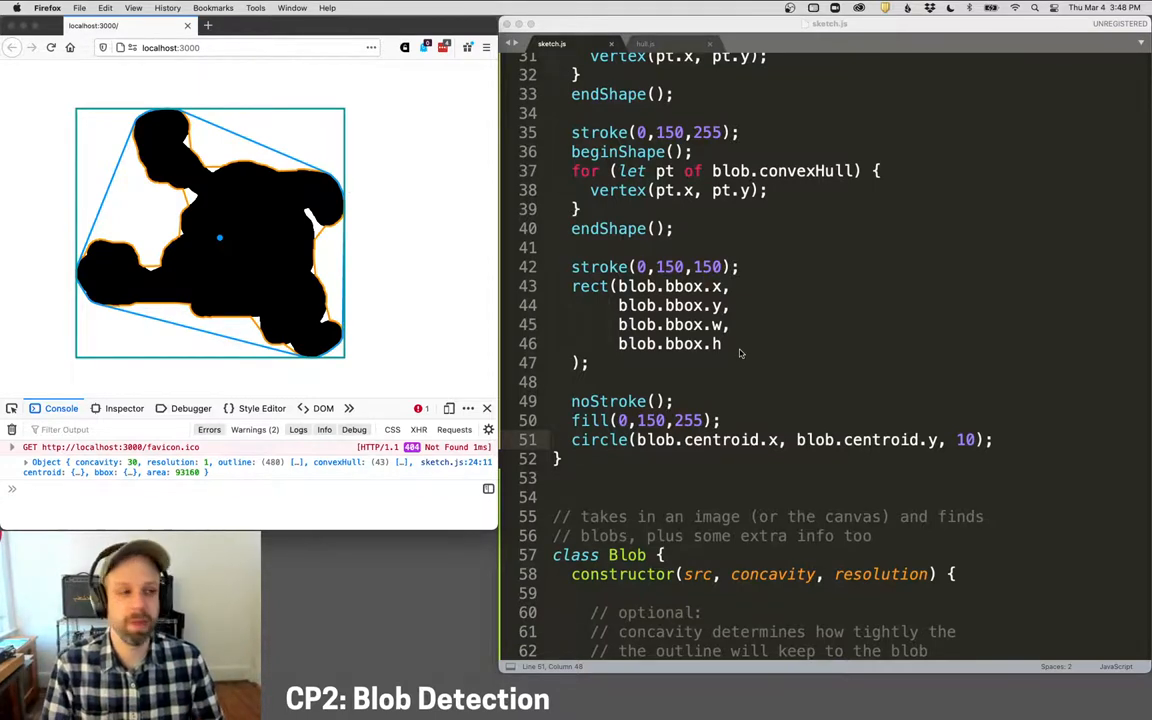
scroll(up, 3)
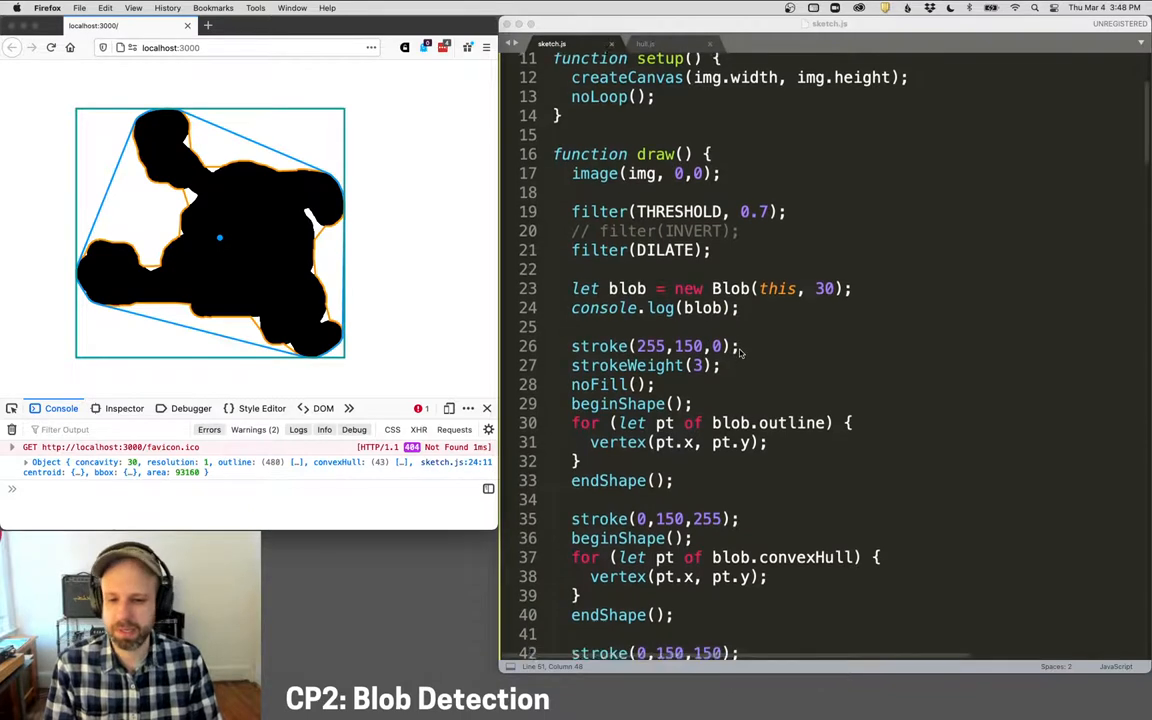
Step: Change the Blob call to new Blob(this, 20, 4) and save
scroll(down, 3)
text(2)
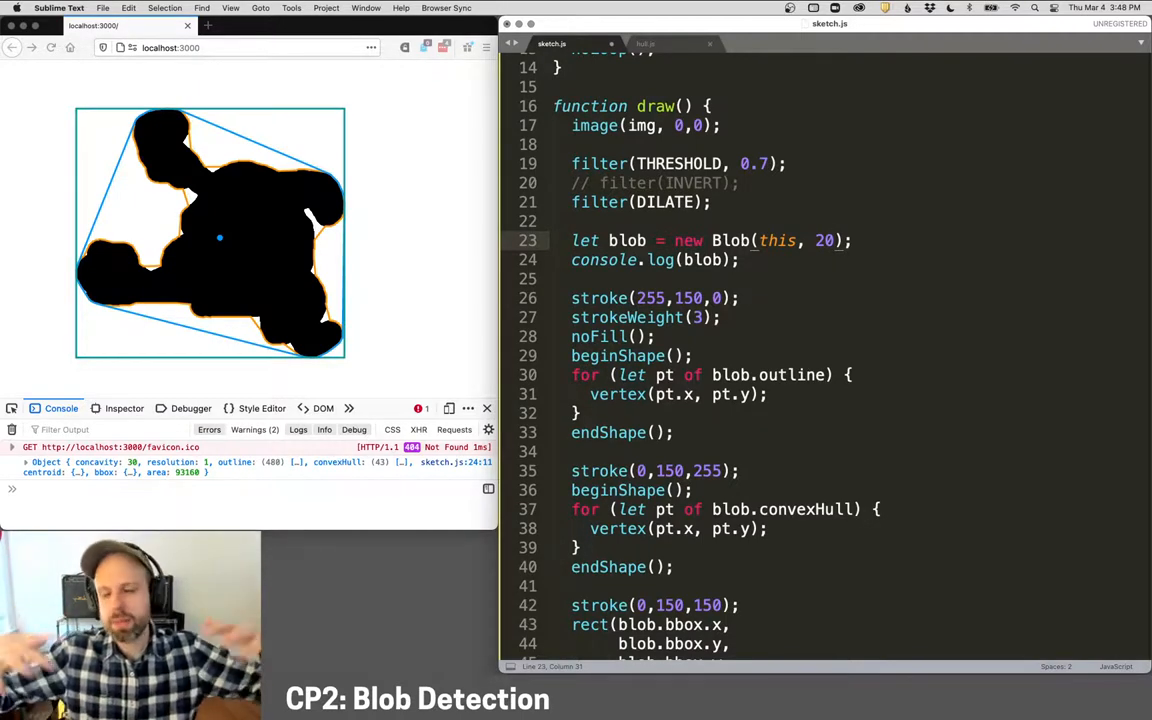
mouse_move(224, 251)
text(, )
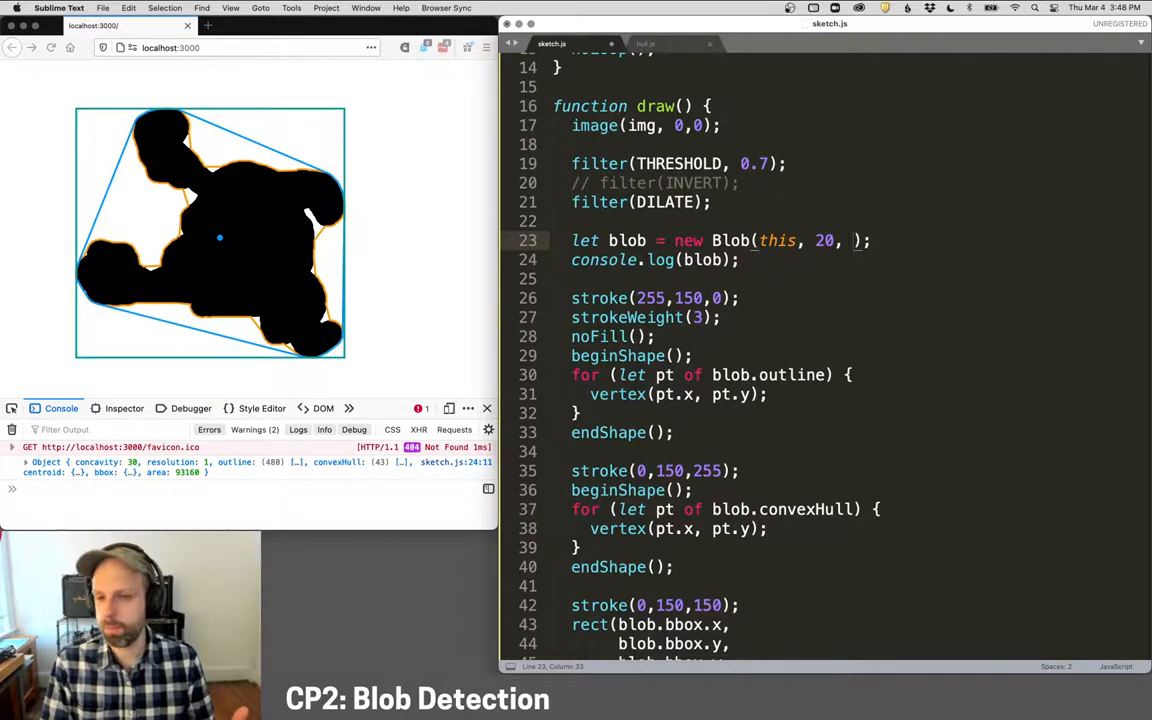
text(4)
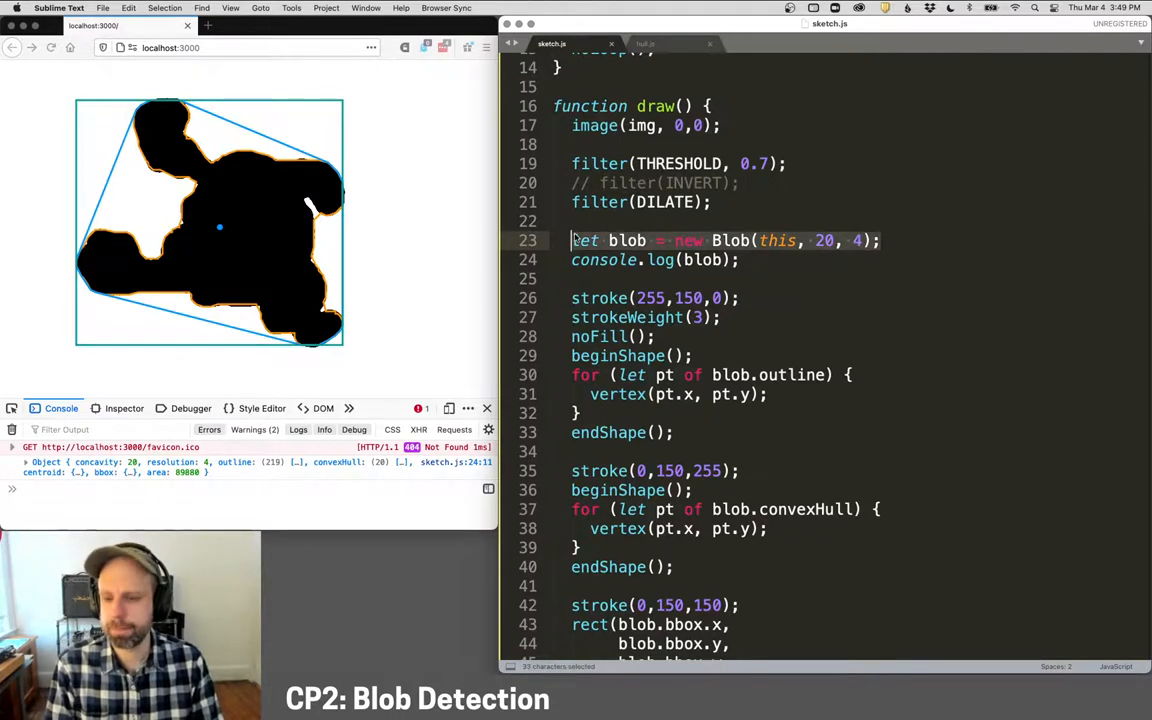
scroll(up, 3)
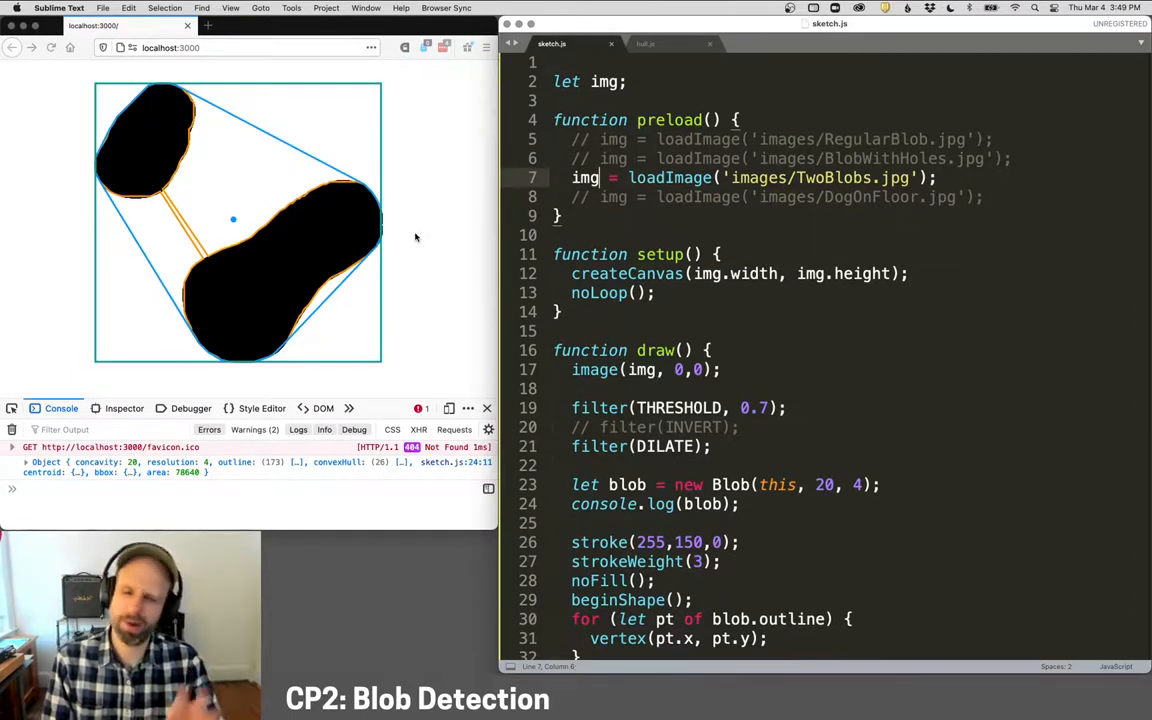
mouse_move(280, 249)
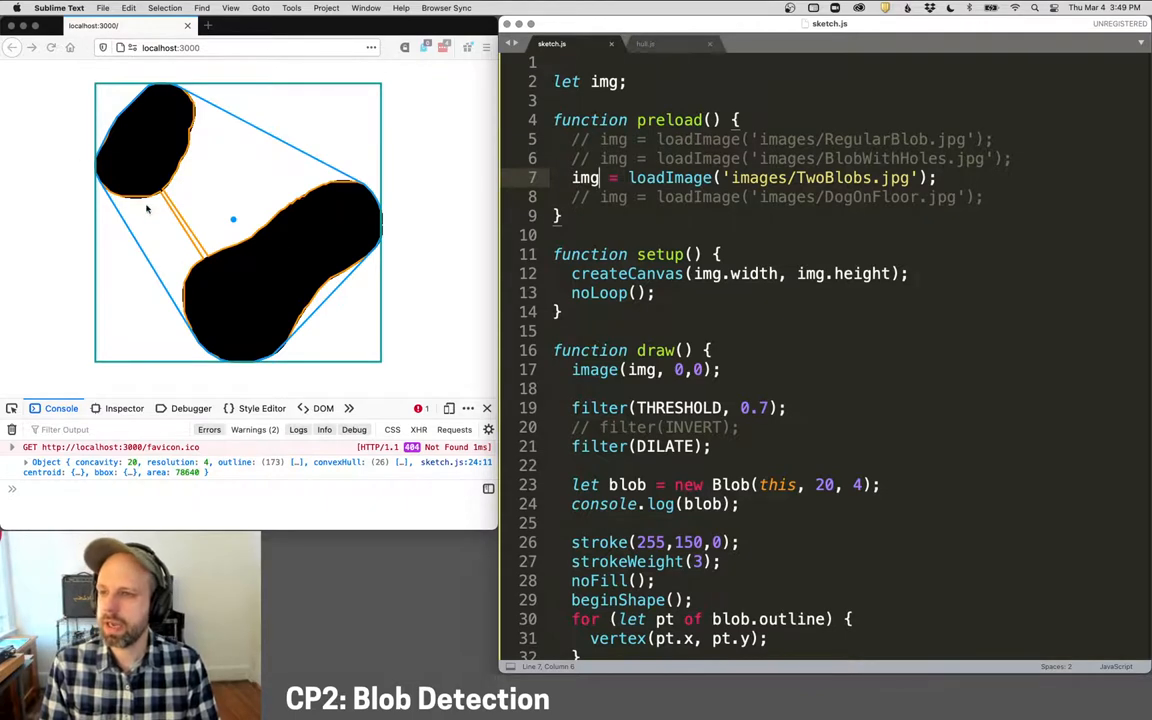
mouse_move(301, 224)
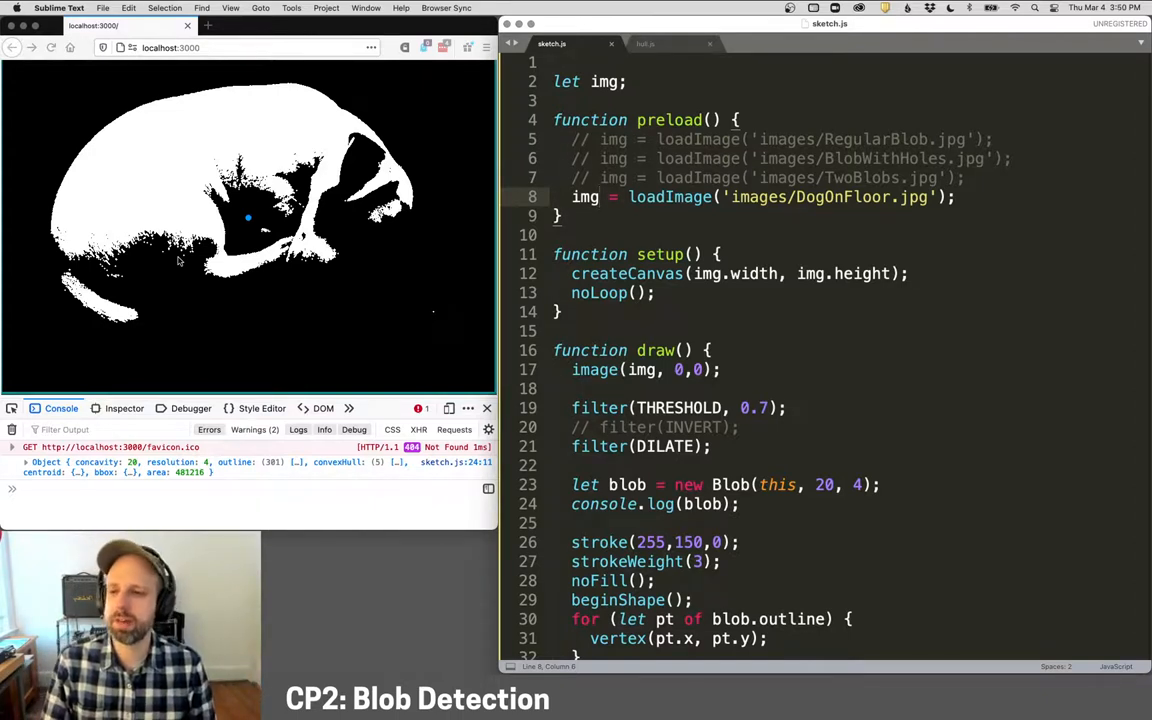
mouse_move(288, 138)
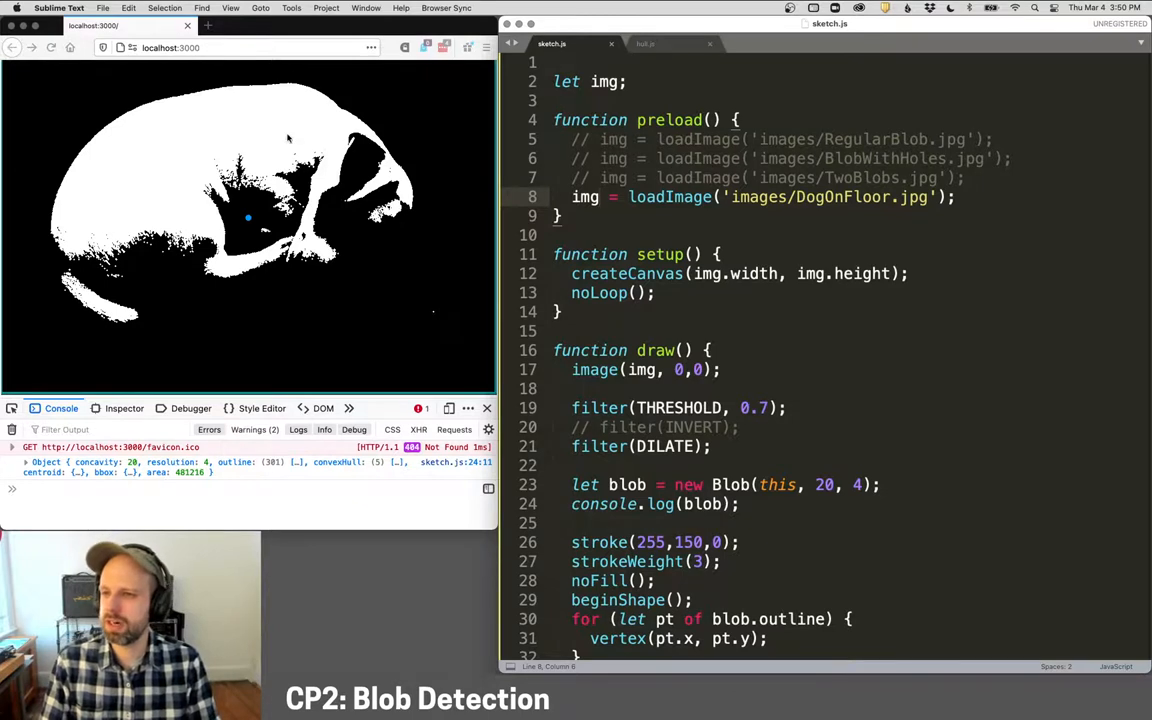
Step: Load DogOnFloor.jpg instead of RegularBlob and uncomment filter(INVERT)
click(695, 427)
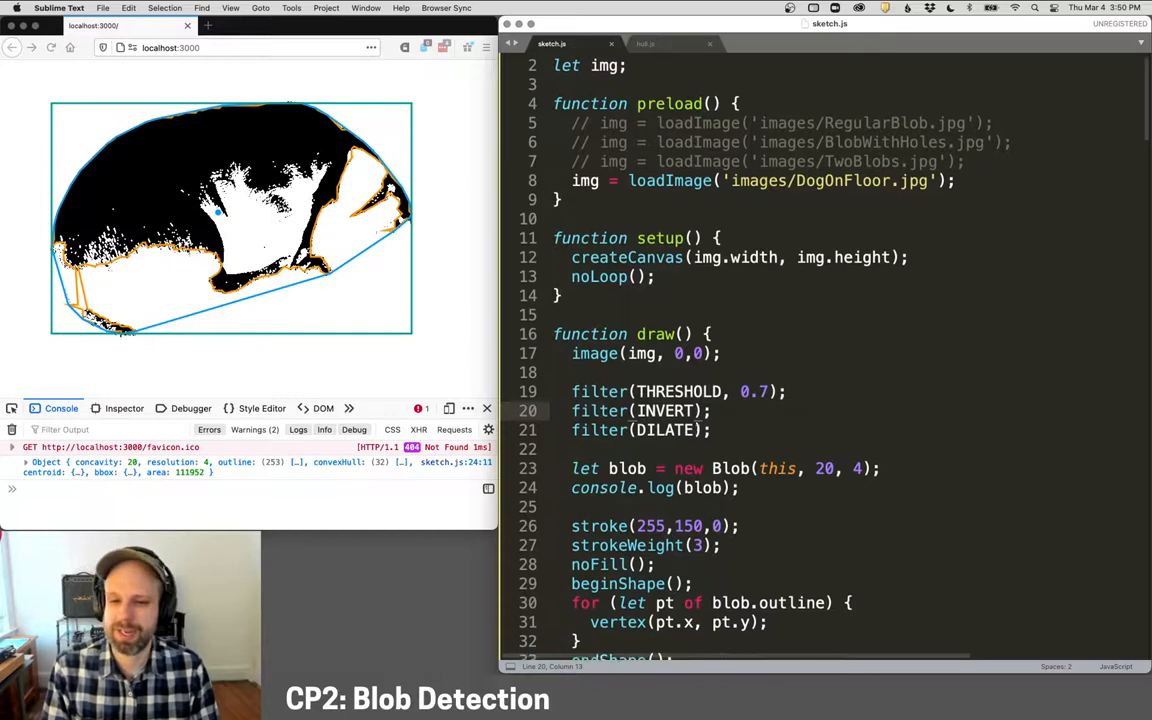
scroll(down, 3)
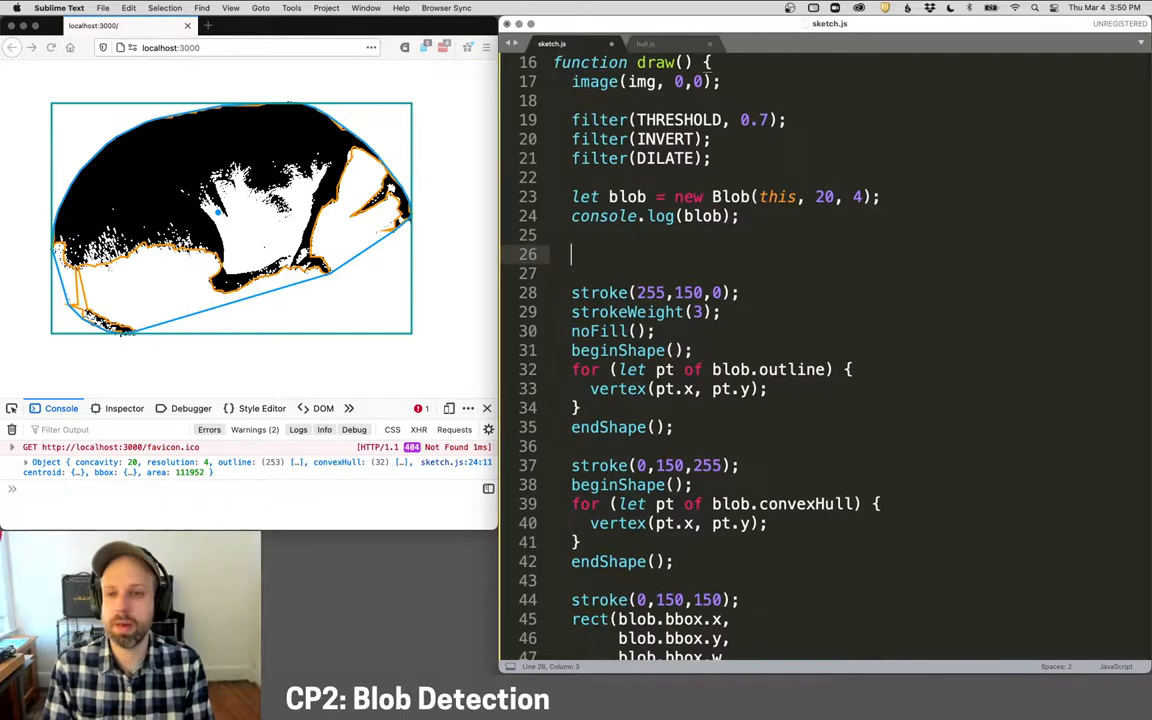
text(image(img, 0,0);)
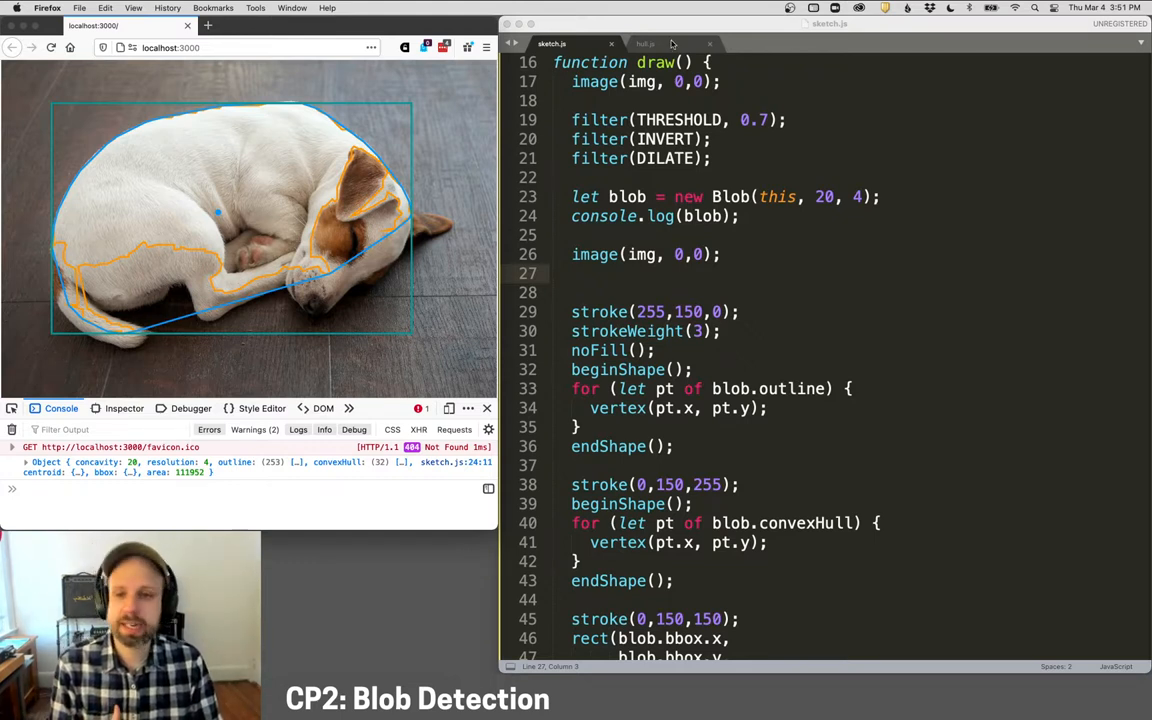
click(645, 43)
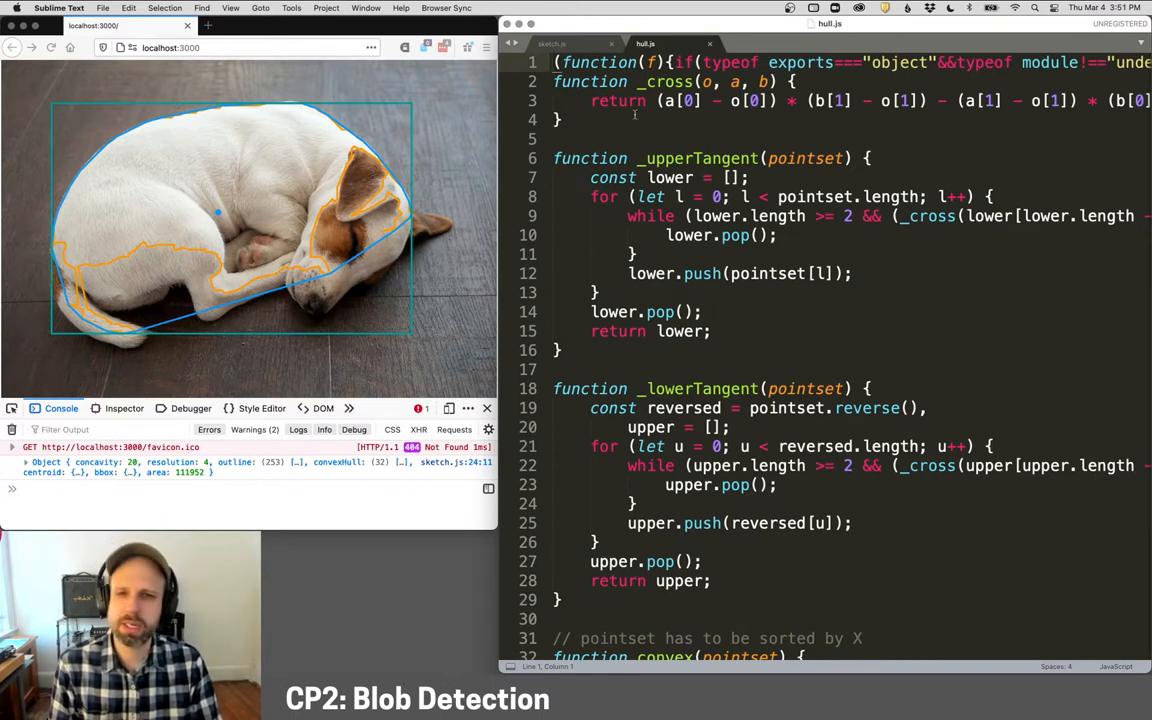
click(555, 43)
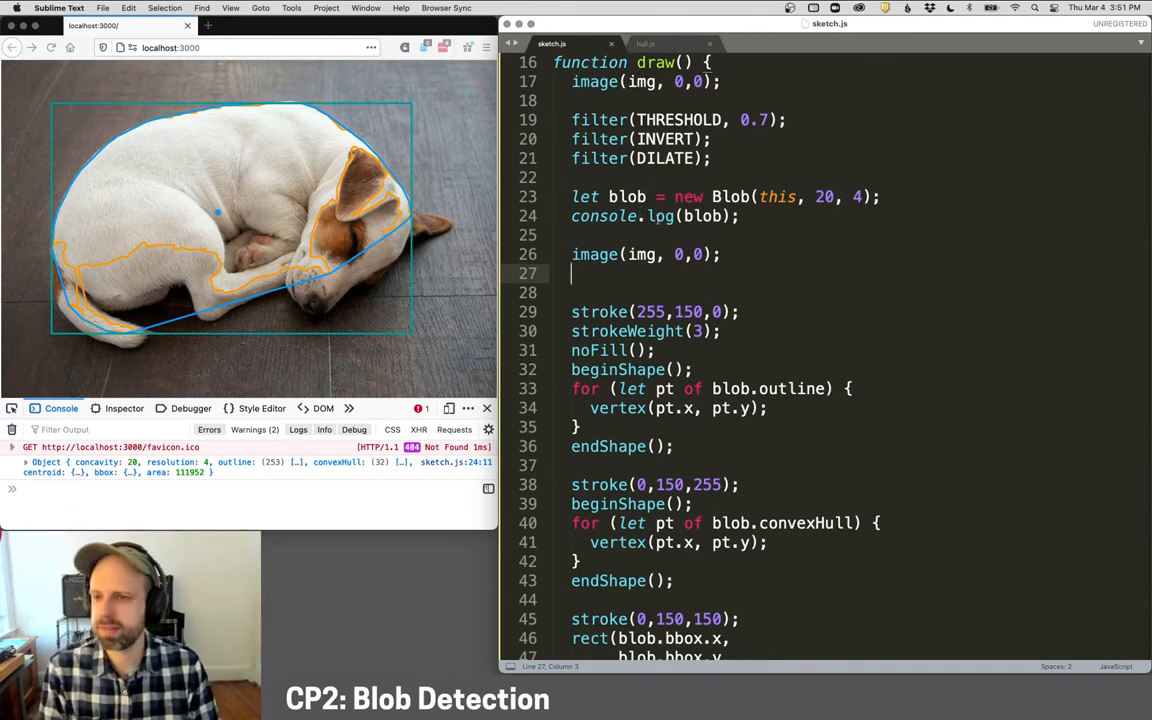
scroll(down, 3)
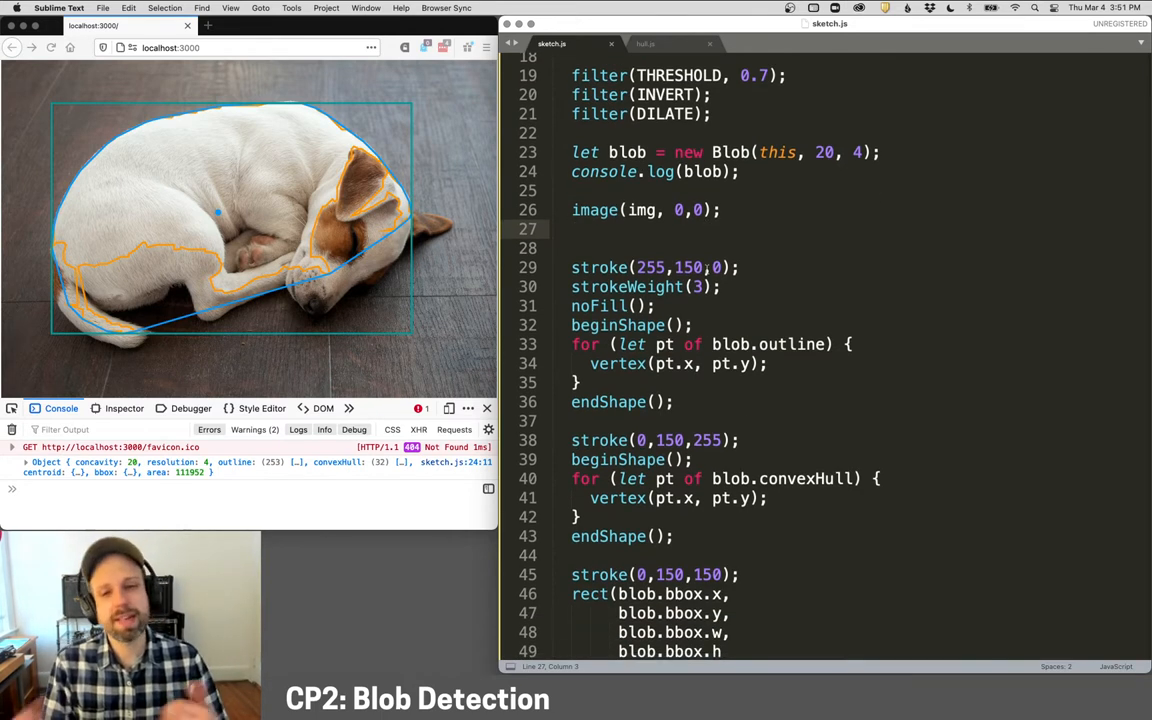